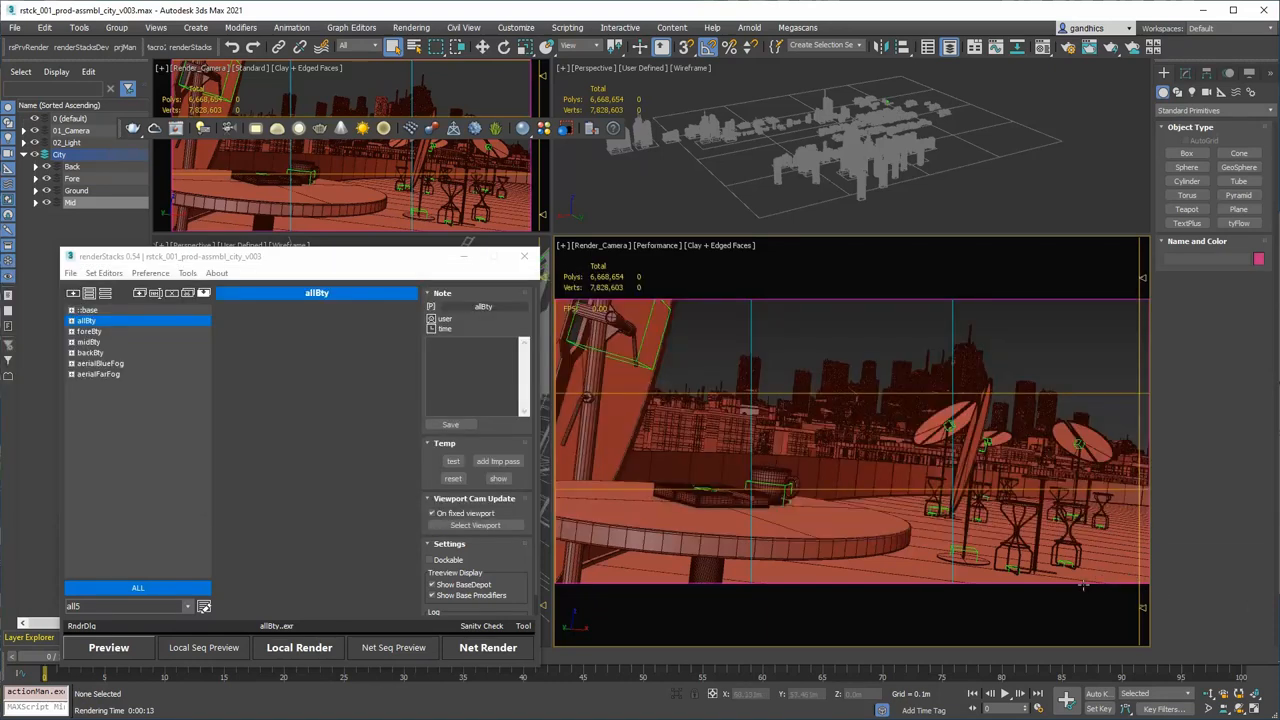
# Render a preview of the allBty pass into the V-Ray Frame Buffer.
pyautogui.click(297, 648)
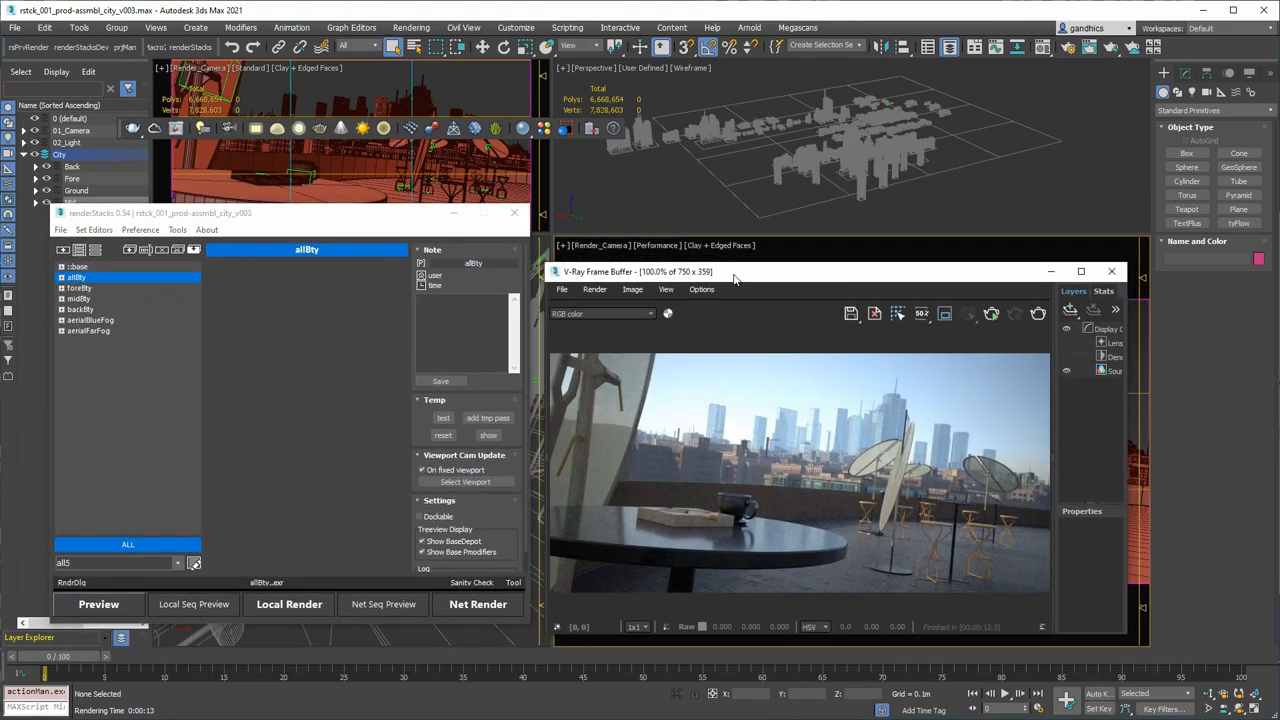
pyautogui.moveTo(735, 271); pyautogui.dragTo(743, 230)
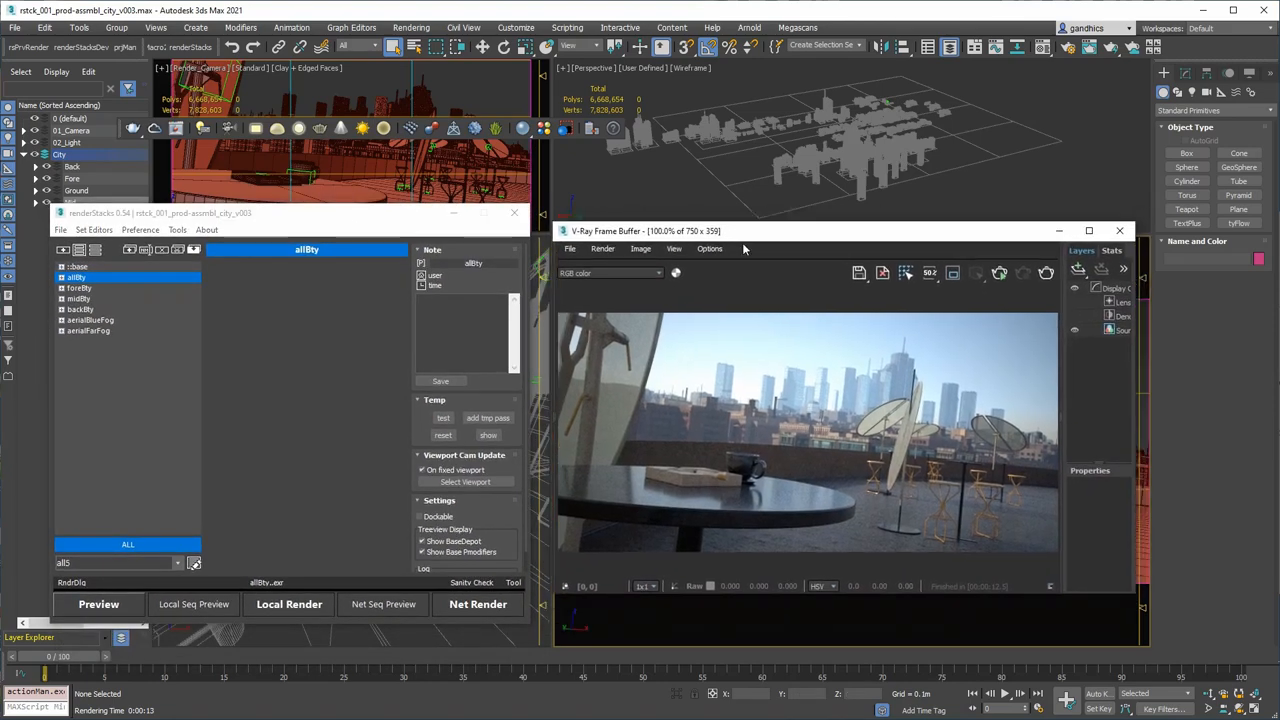
pyautogui.moveTo(778, 446)
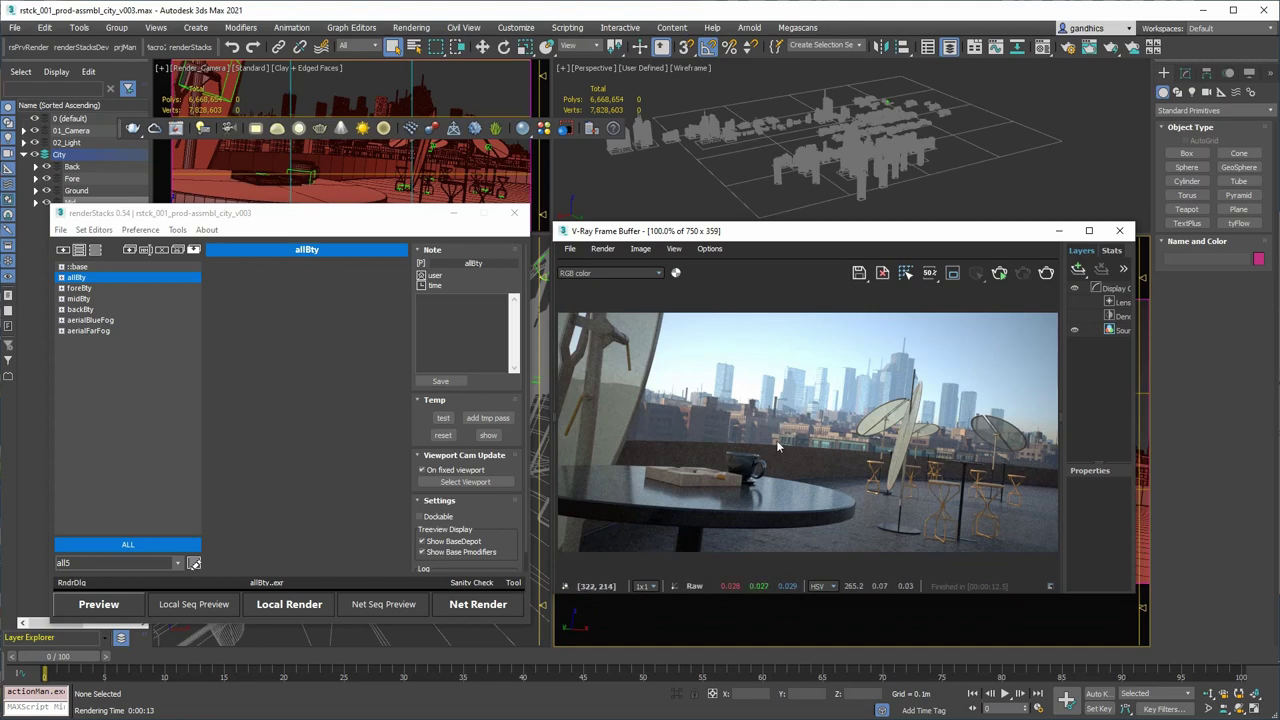
pyautogui.moveTo(747, 498)
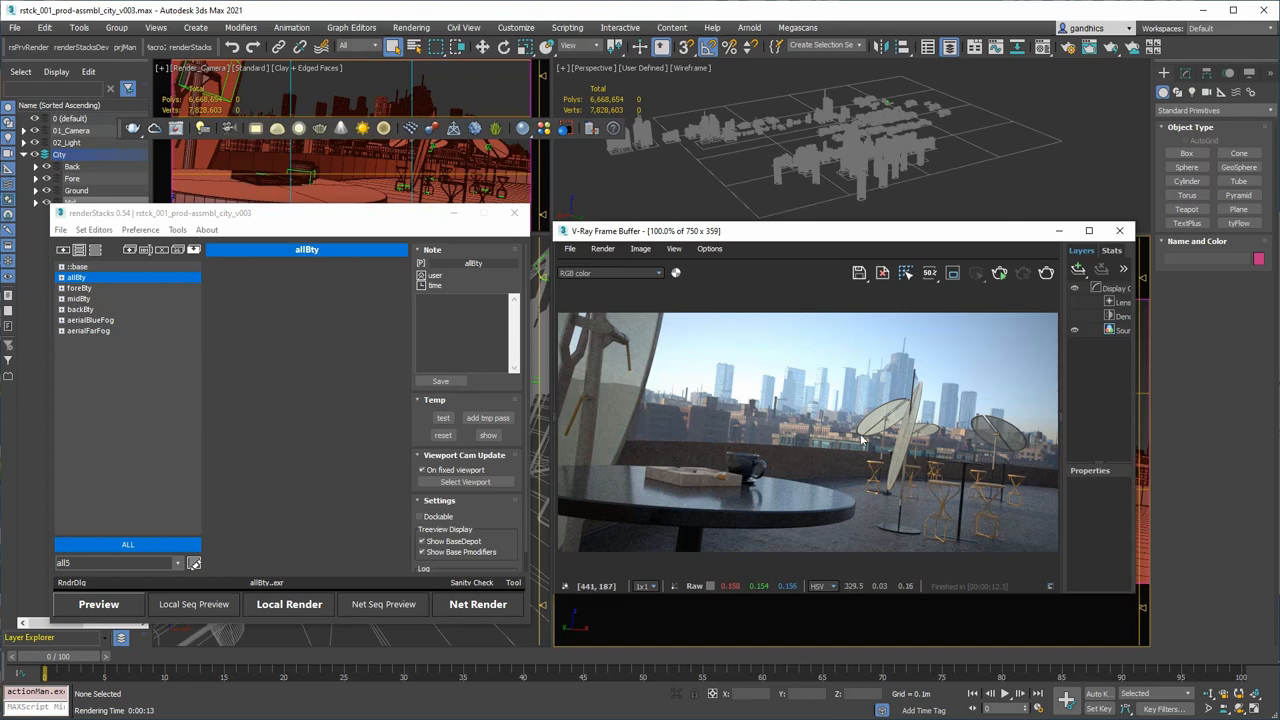
pyautogui.moveTo(813, 378)
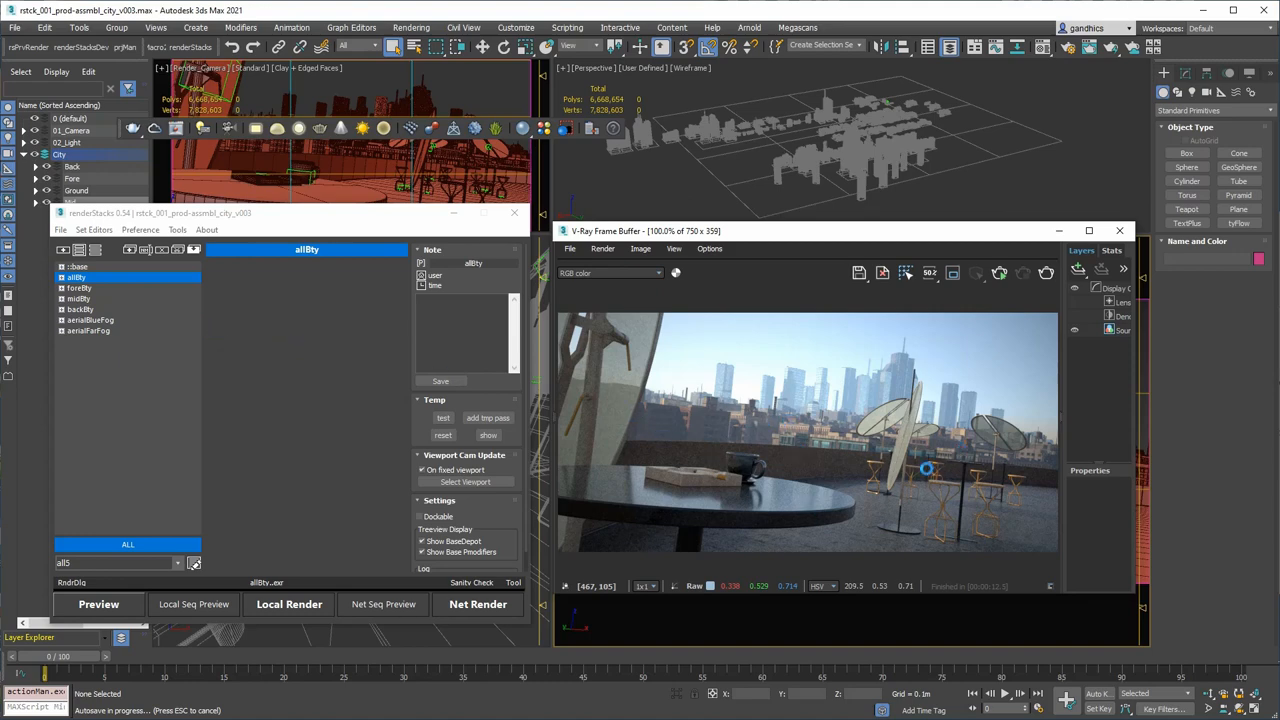
pyautogui.moveTo(884, 501)
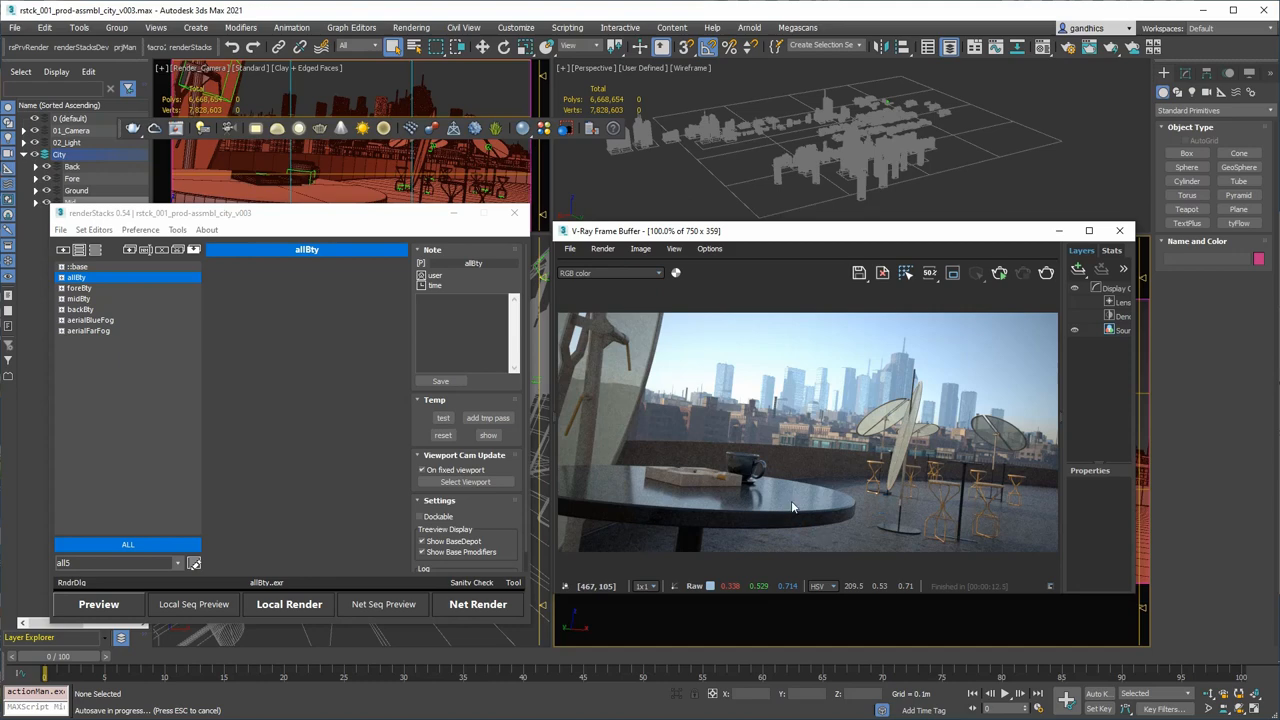
pyautogui.moveTo(710, 448)
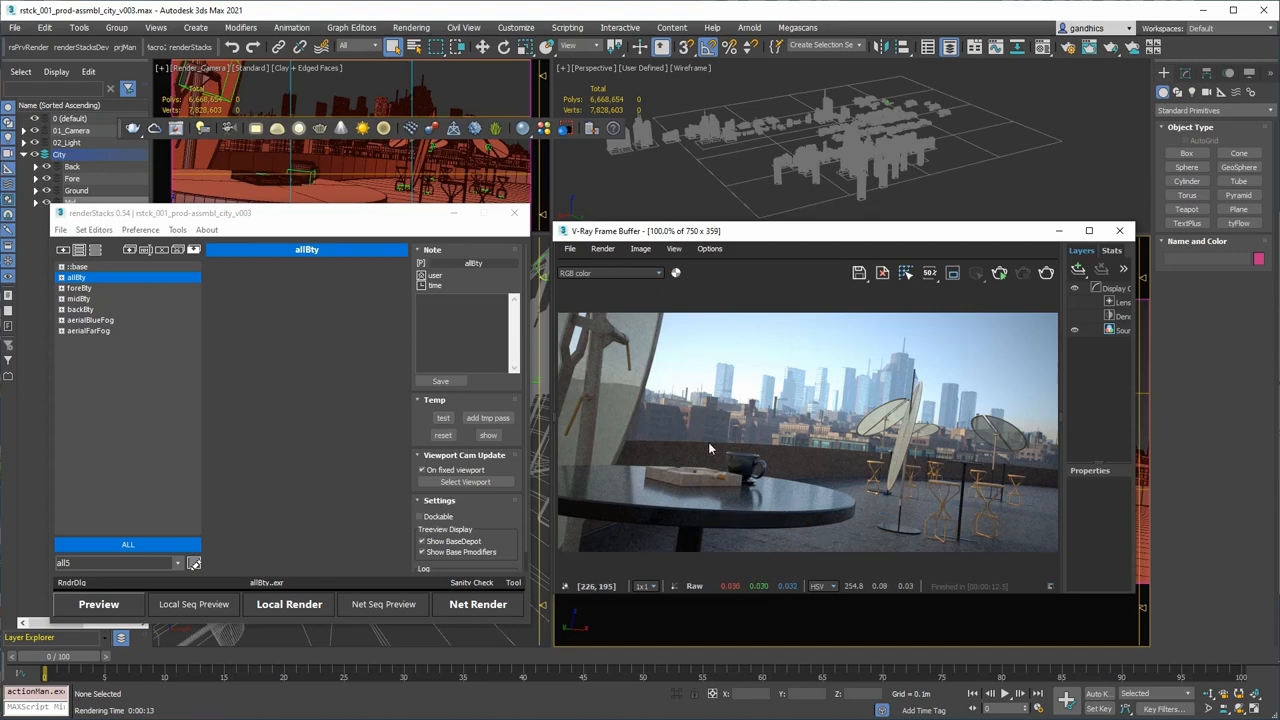
pyautogui.moveTo(817, 408)
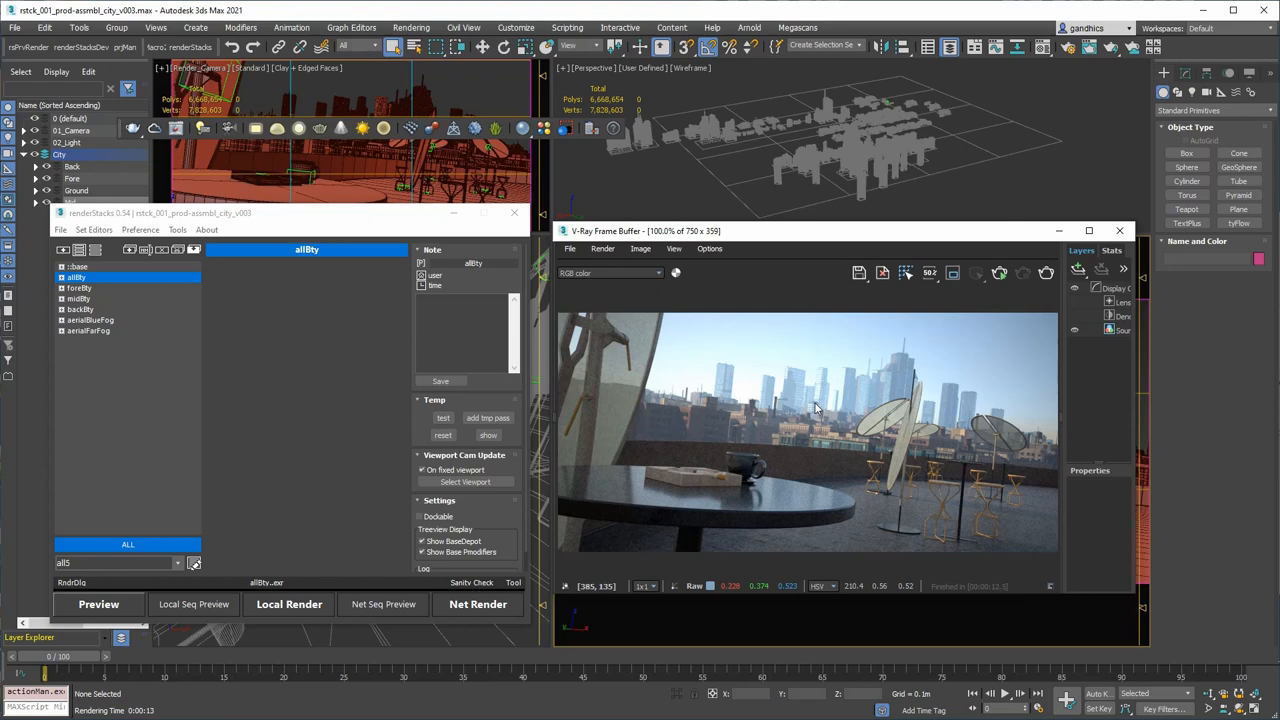
pyautogui.moveTo(815, 407)
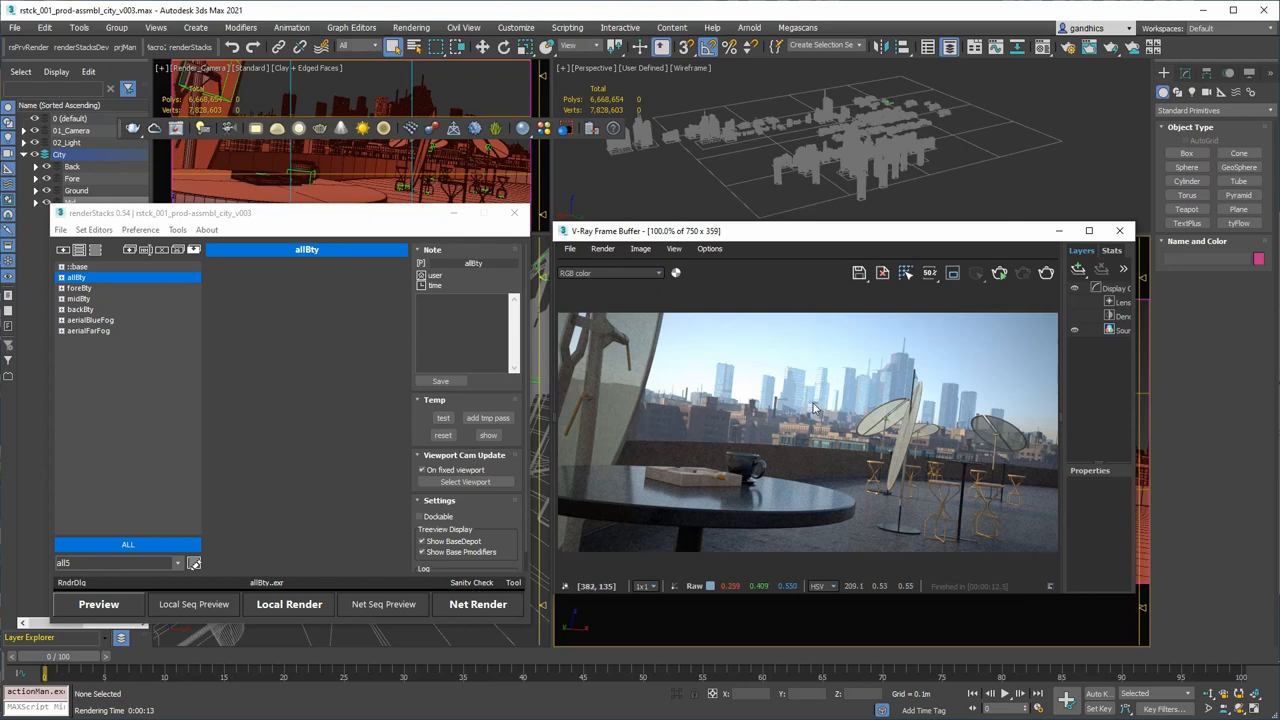
pyautogui.moveTo(814, 407)
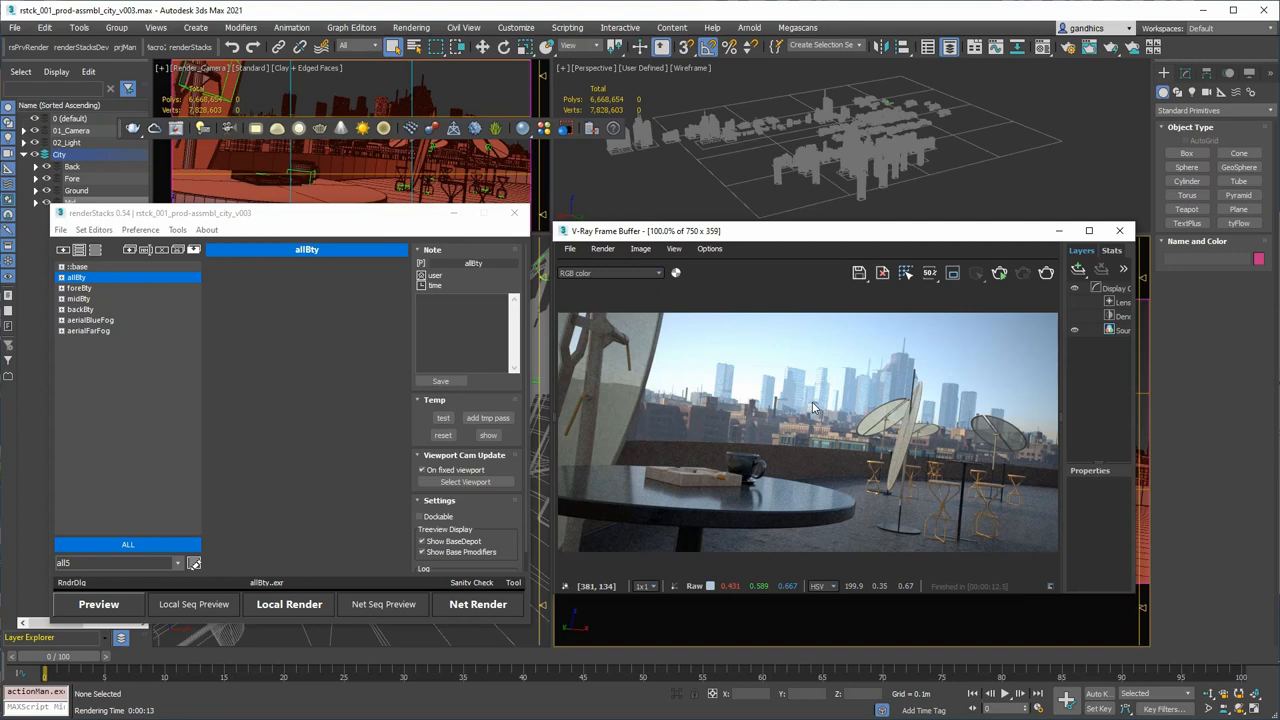
pyautogui.moveTo(823, 394)
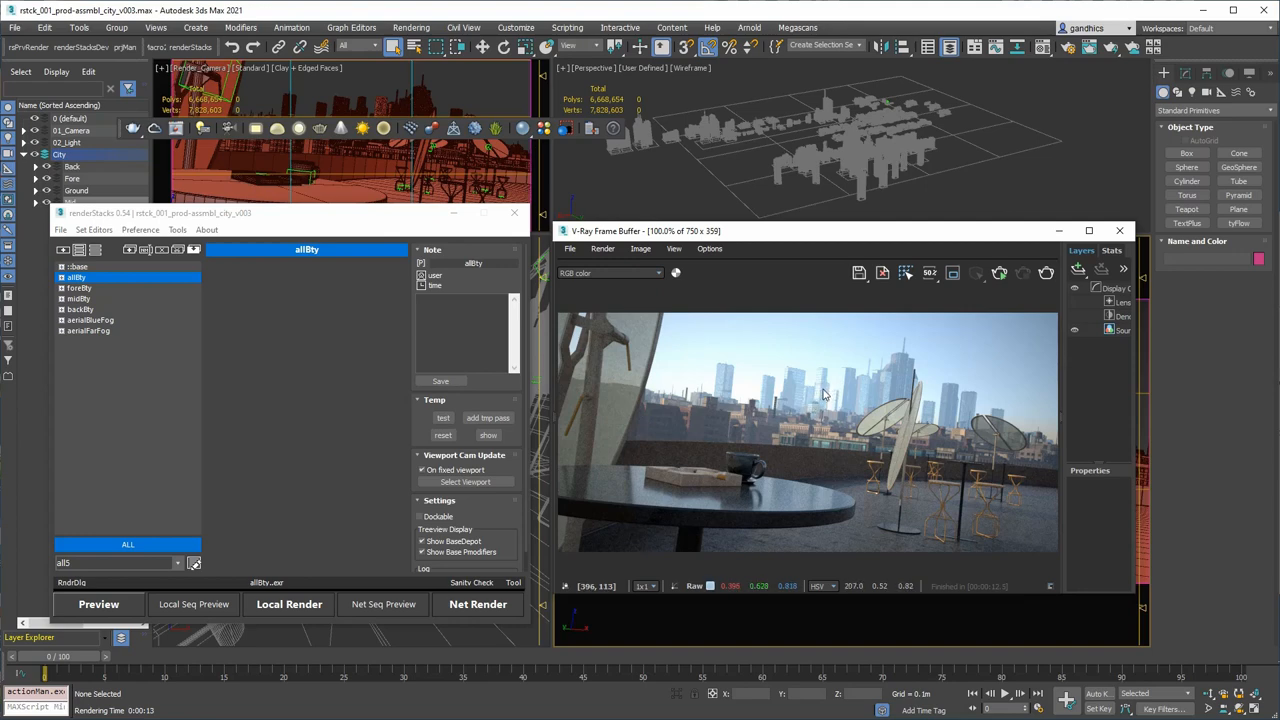
pyautogui.moveTo(791, 417)
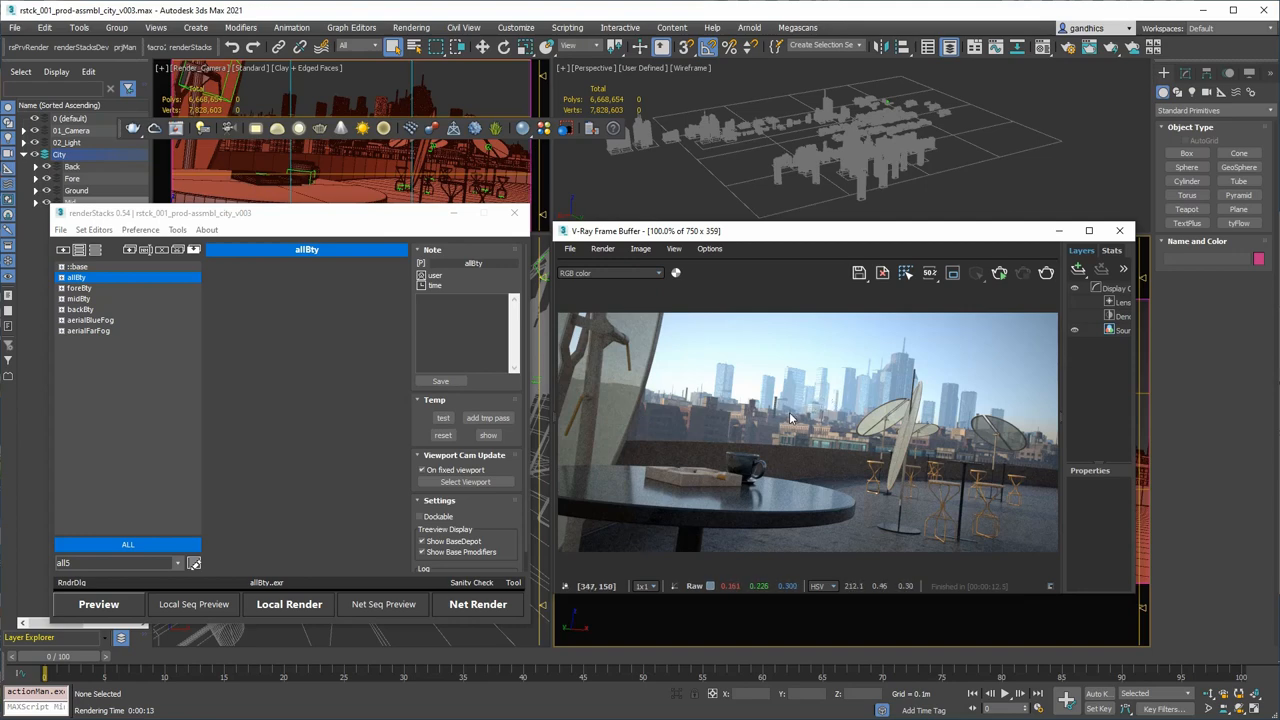
pyautogui.moveTo(817, 400)
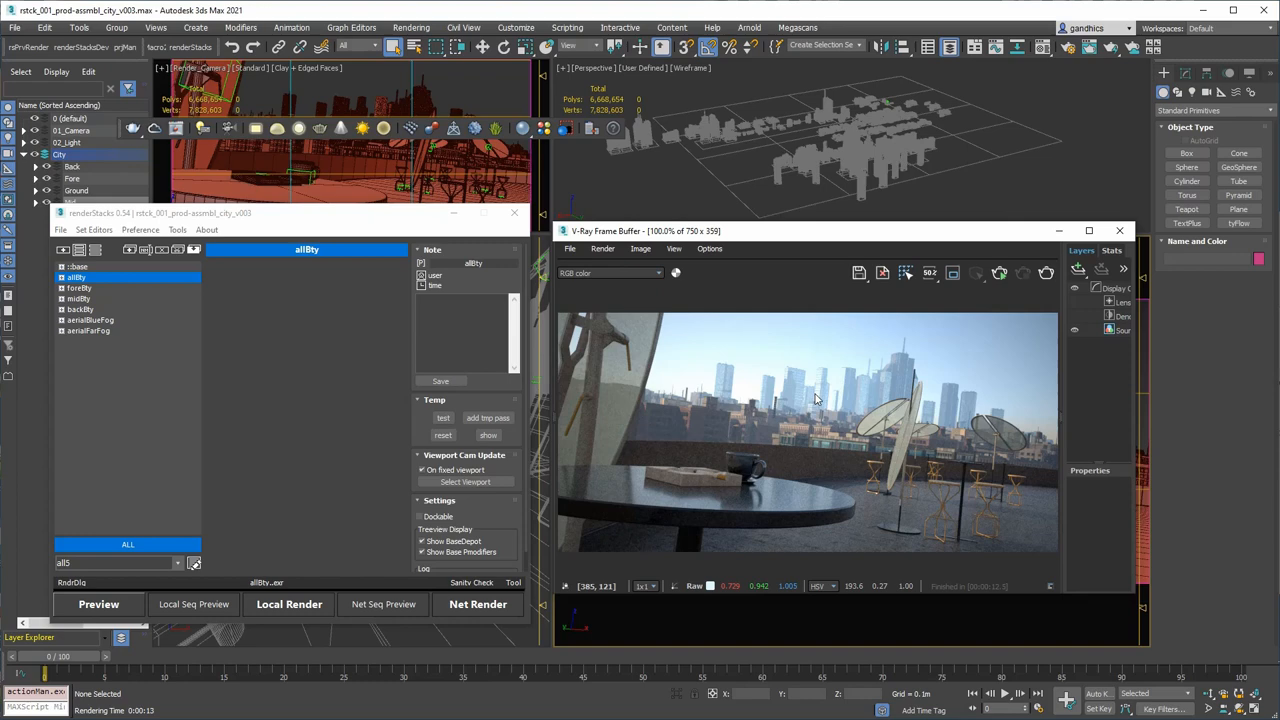
pyautogui.moveTo(816, 400)
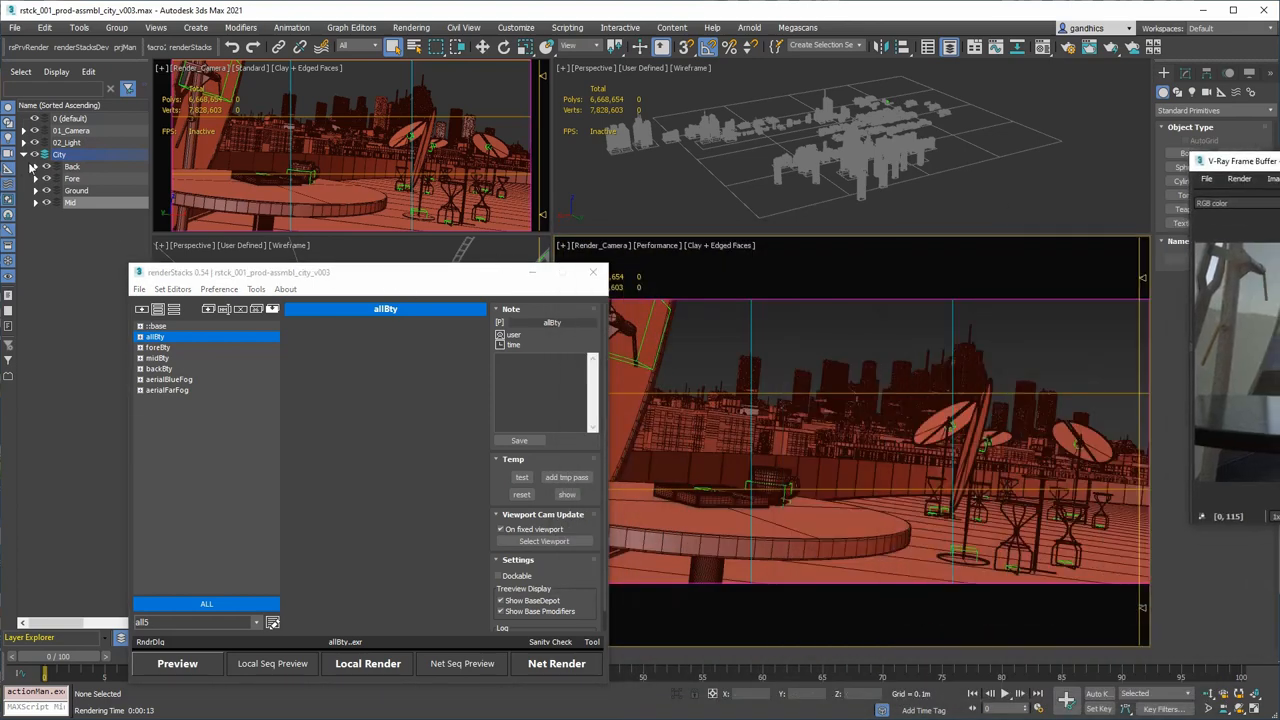
pyautogui.click(68, 203)
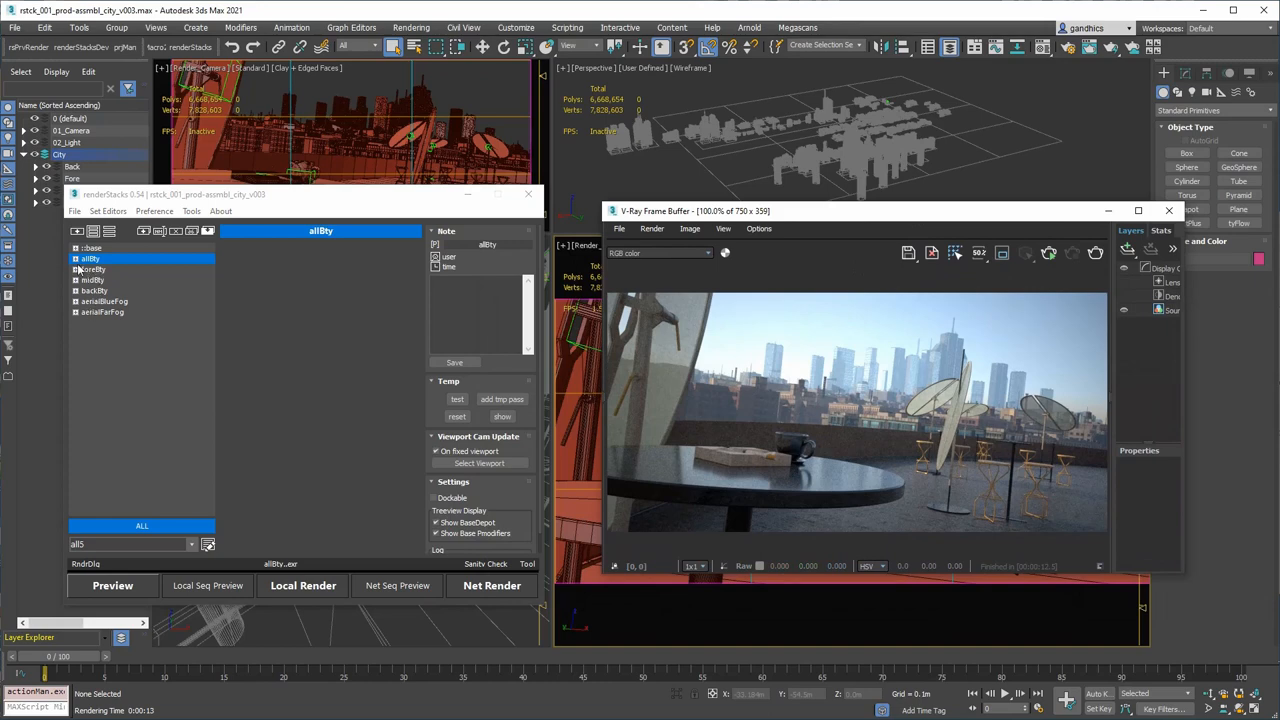
# Expand foreBty and review its Base_Camera, Base_Resolution and Base_RenderOutput (foreBty.exr) settings.
pyautogui.click(77, 269)
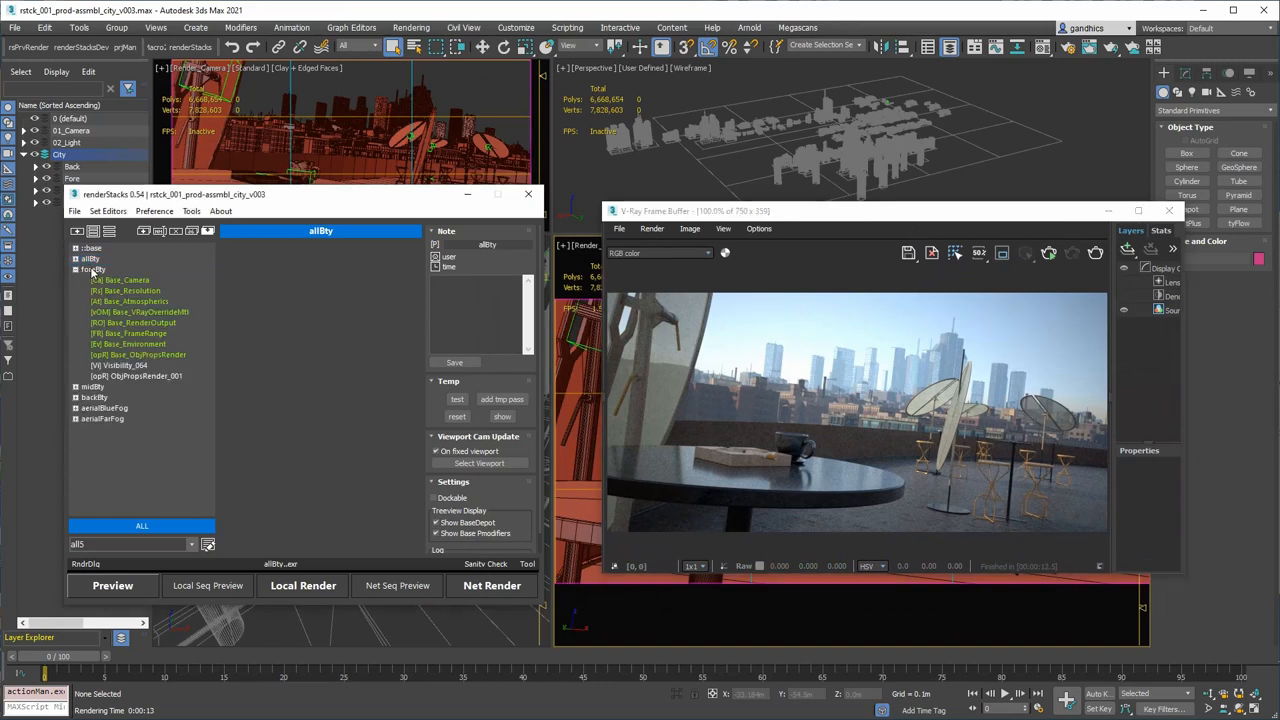
pyautogui.click(93, 269)
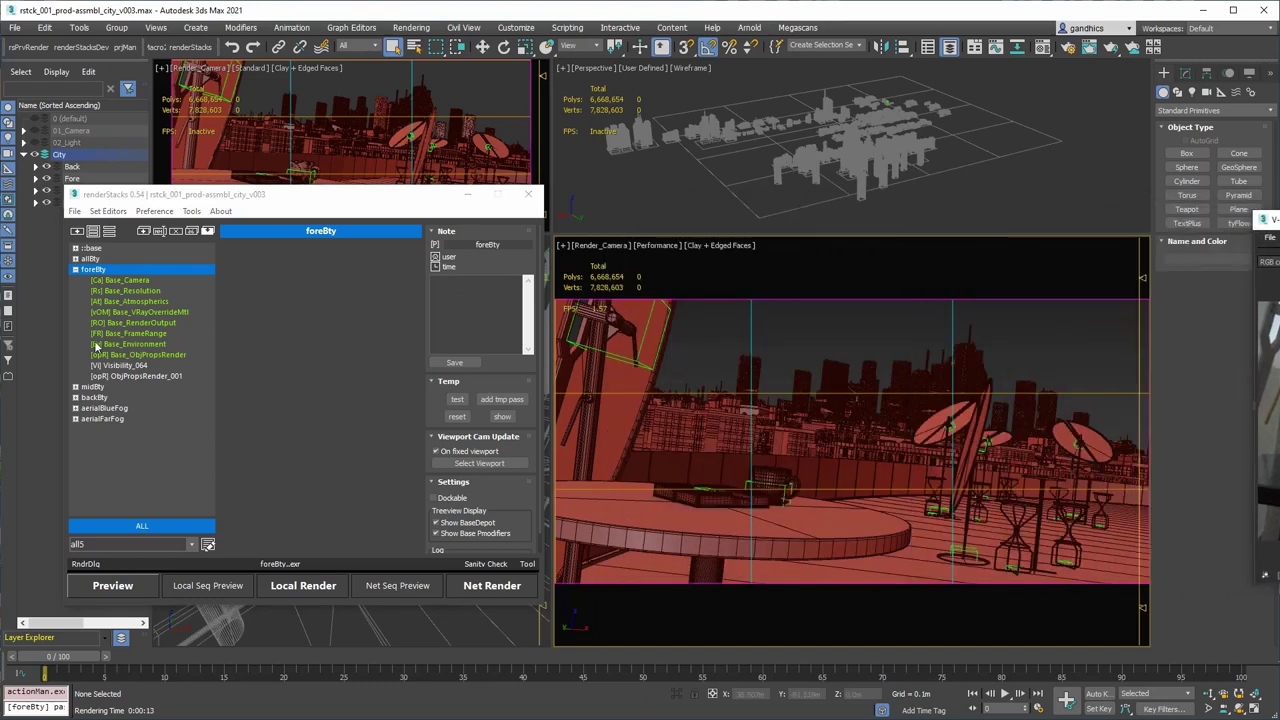
pyautogui.click(120, 280)
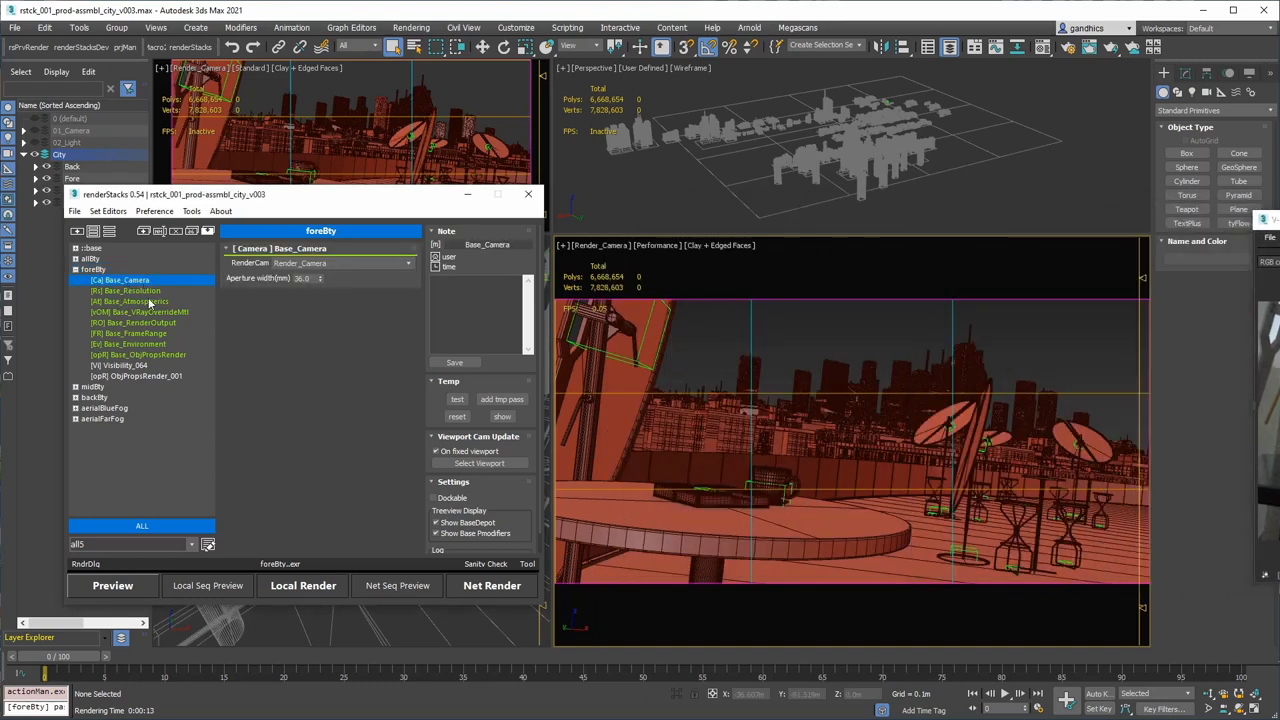
pyautogui.click(120, 290)
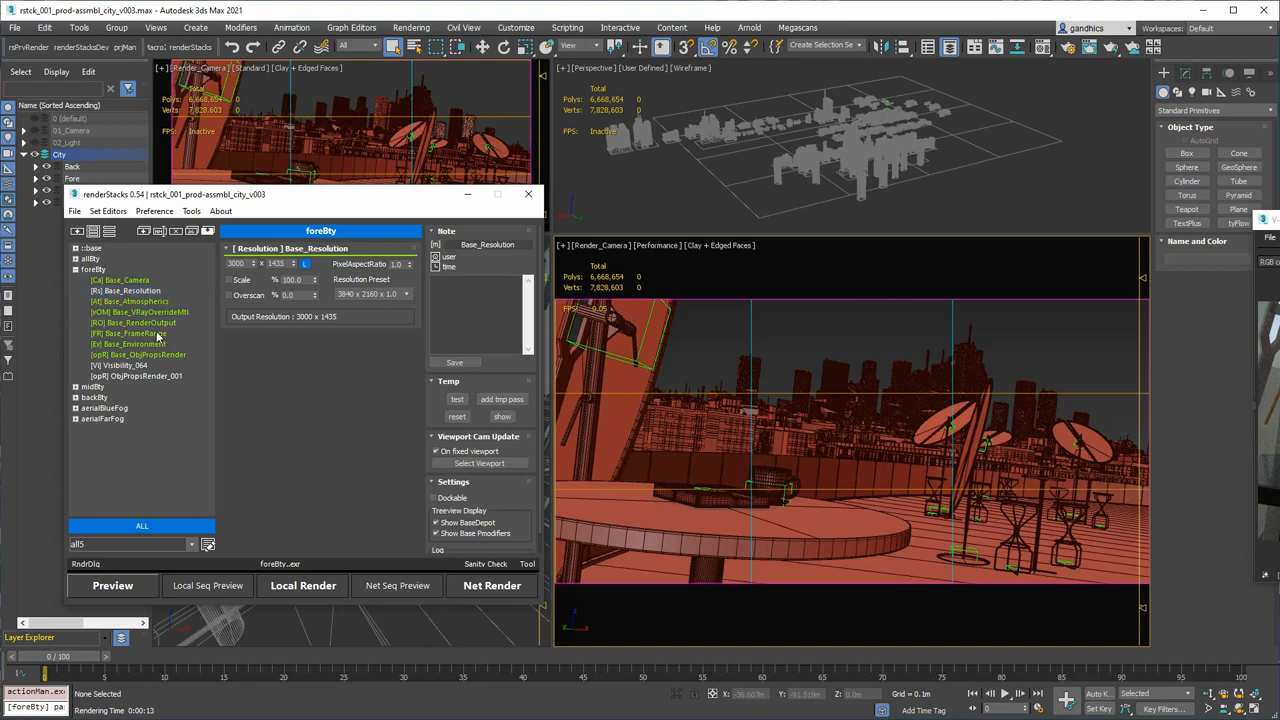
pyautogui.click(135, 322)
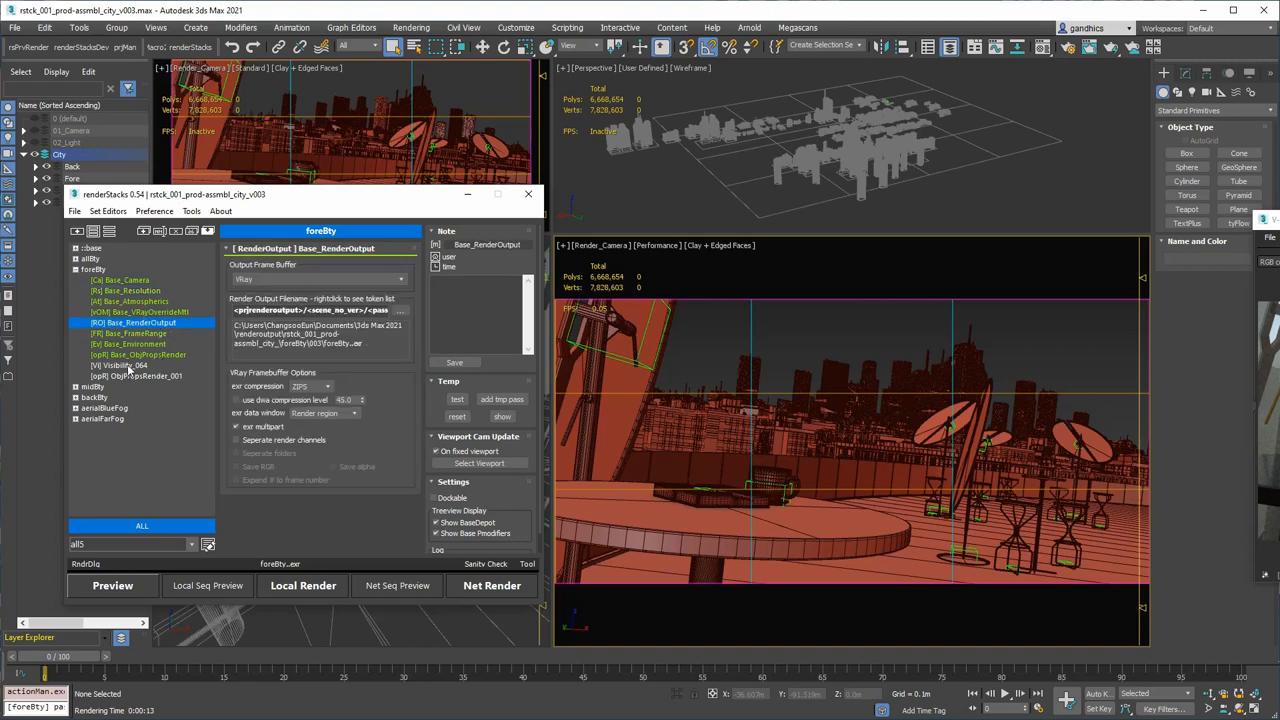
# Show foreBty's Visibility_064 override, which includes the City layer and its sublayers.
pyautogui.click(119, 365)
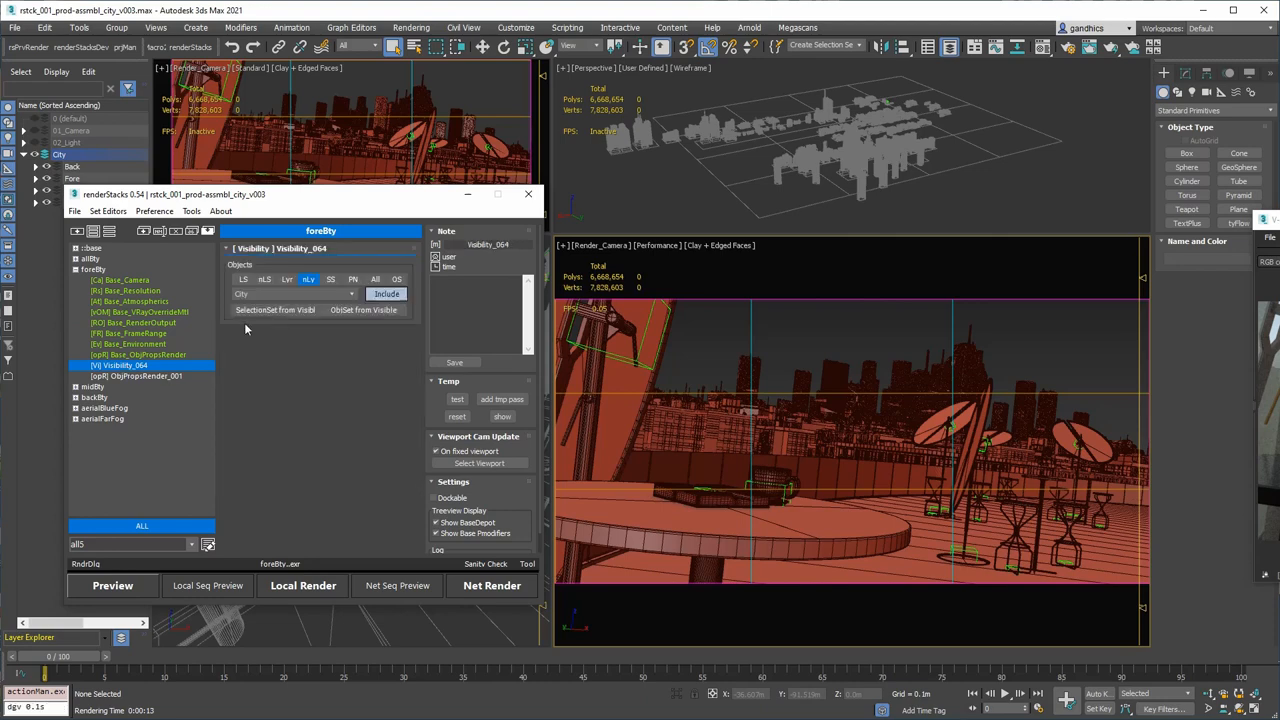
pyautogui.moveTo(308, 279)
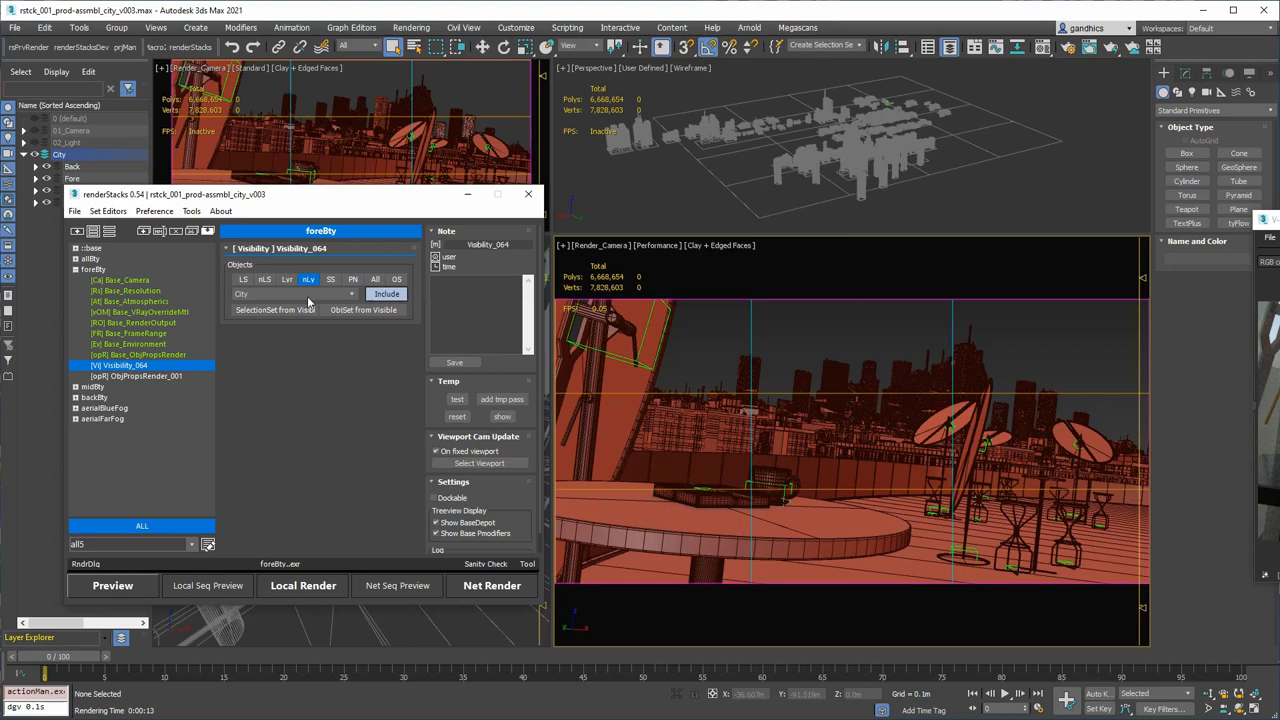
pyautogui.moveTo(277, 196)
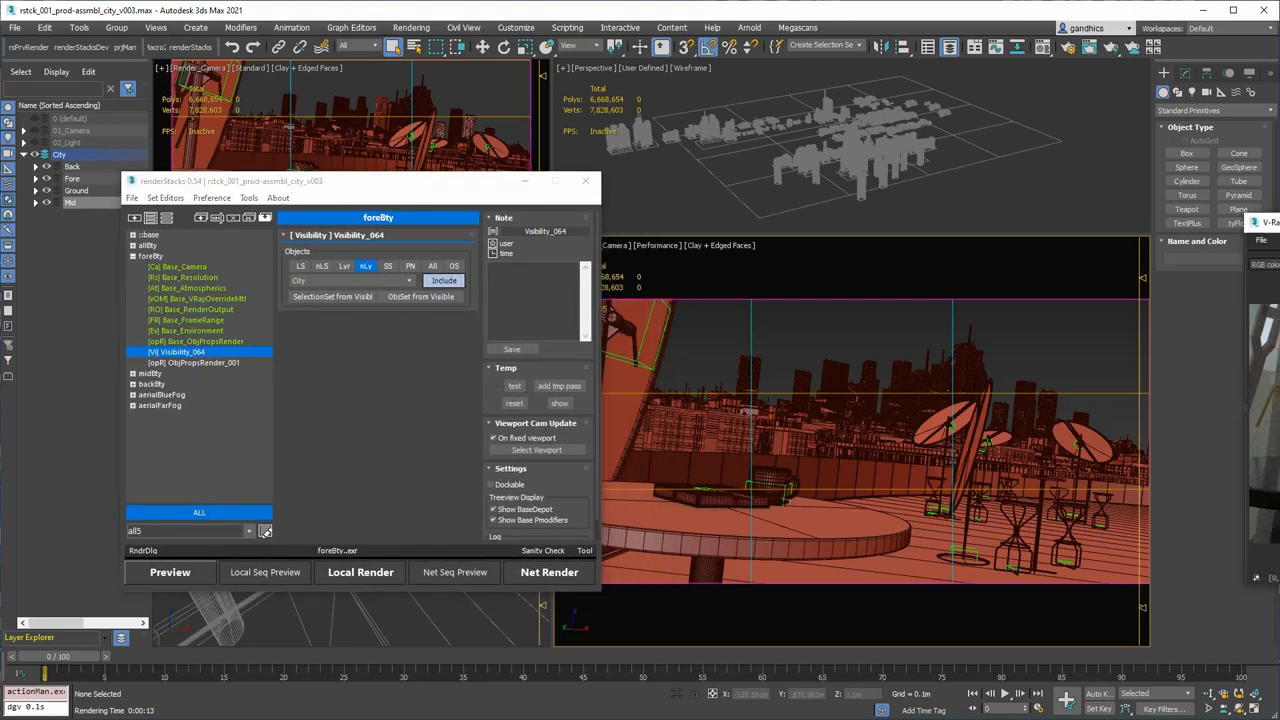
pyautogui.click(360, 572)
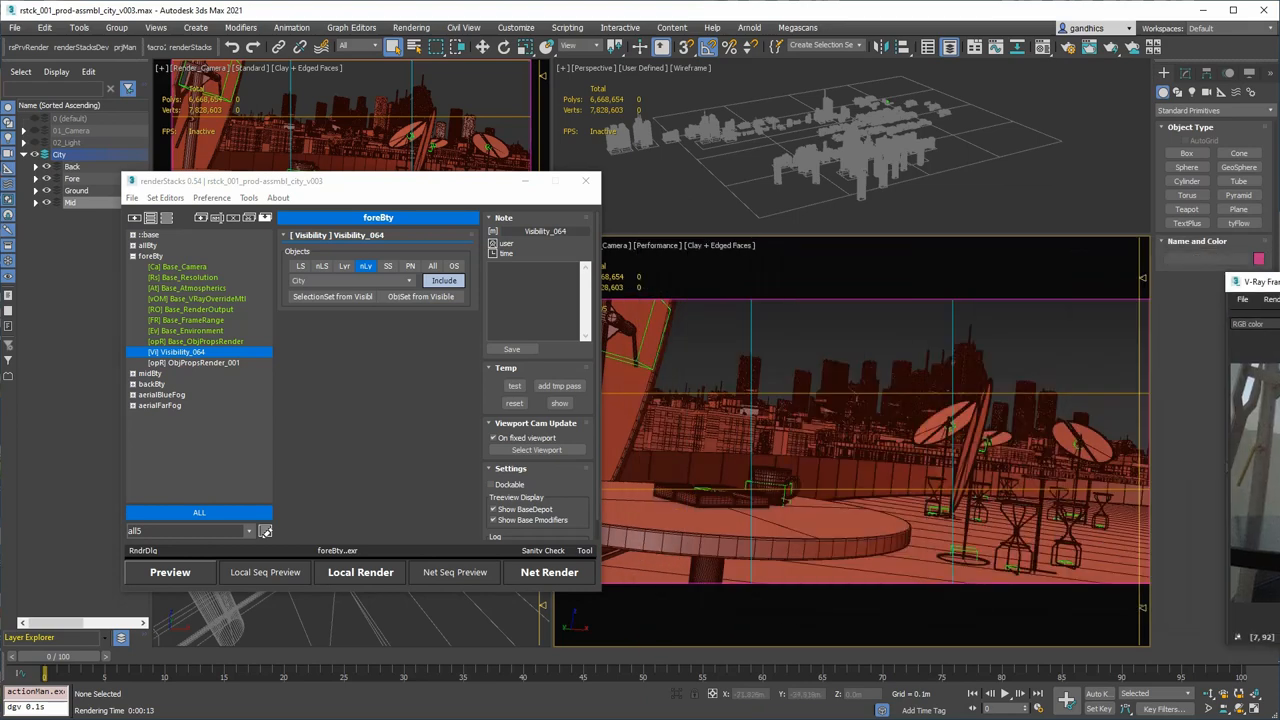
# Recheck the frame buffer render, then move it aside to reveal the Render_Camera viewport.
pyautogui.click(360, 572)
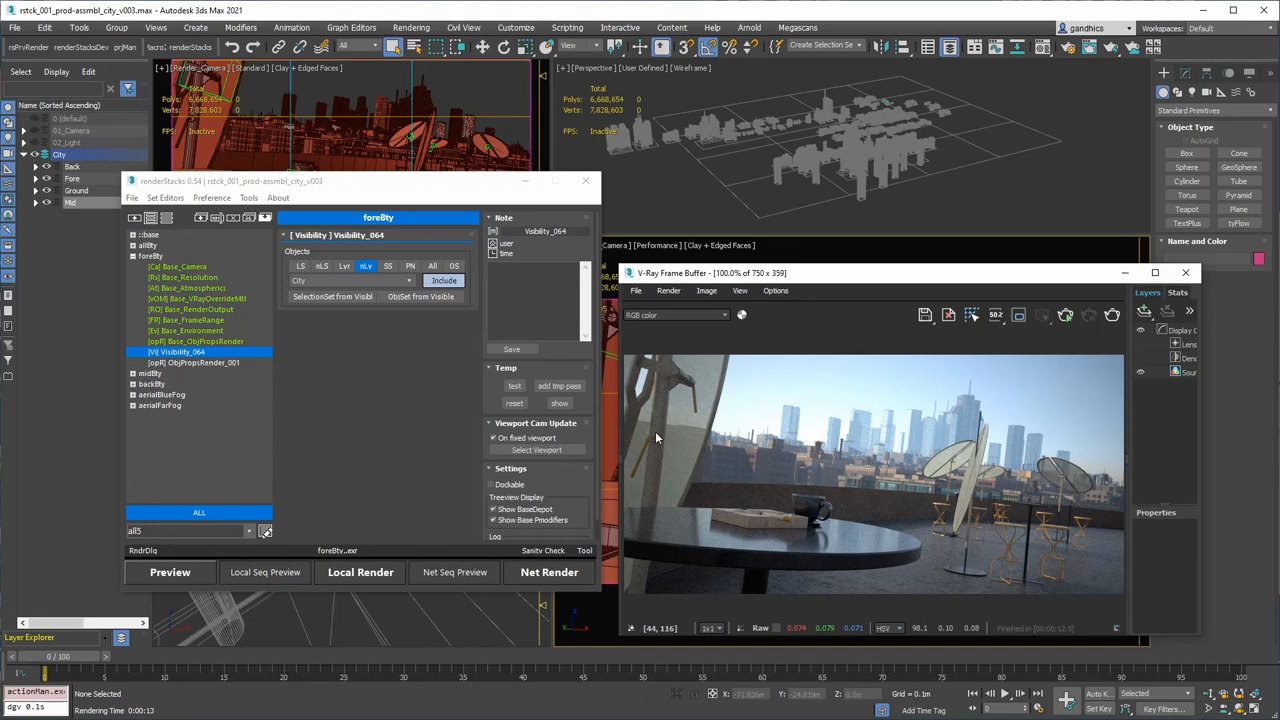
pyautogui.moveTo(846, 564)
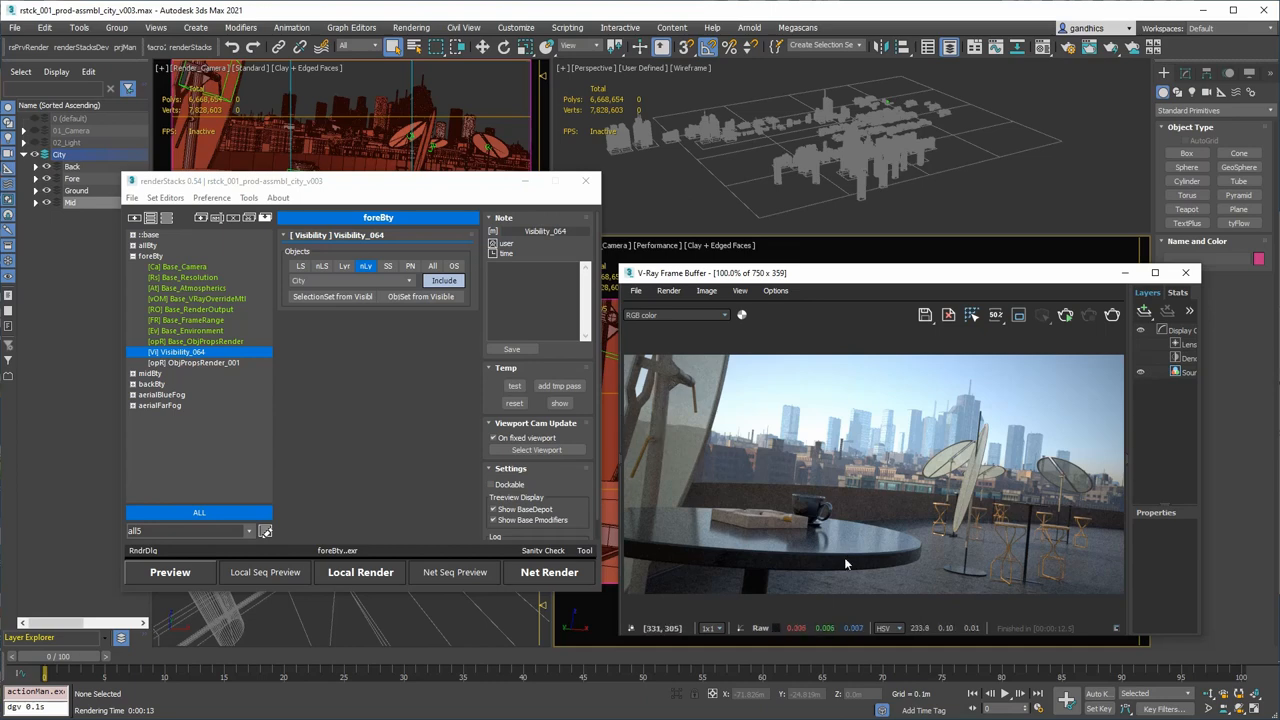
pyautogui.moveTo(908, 430)
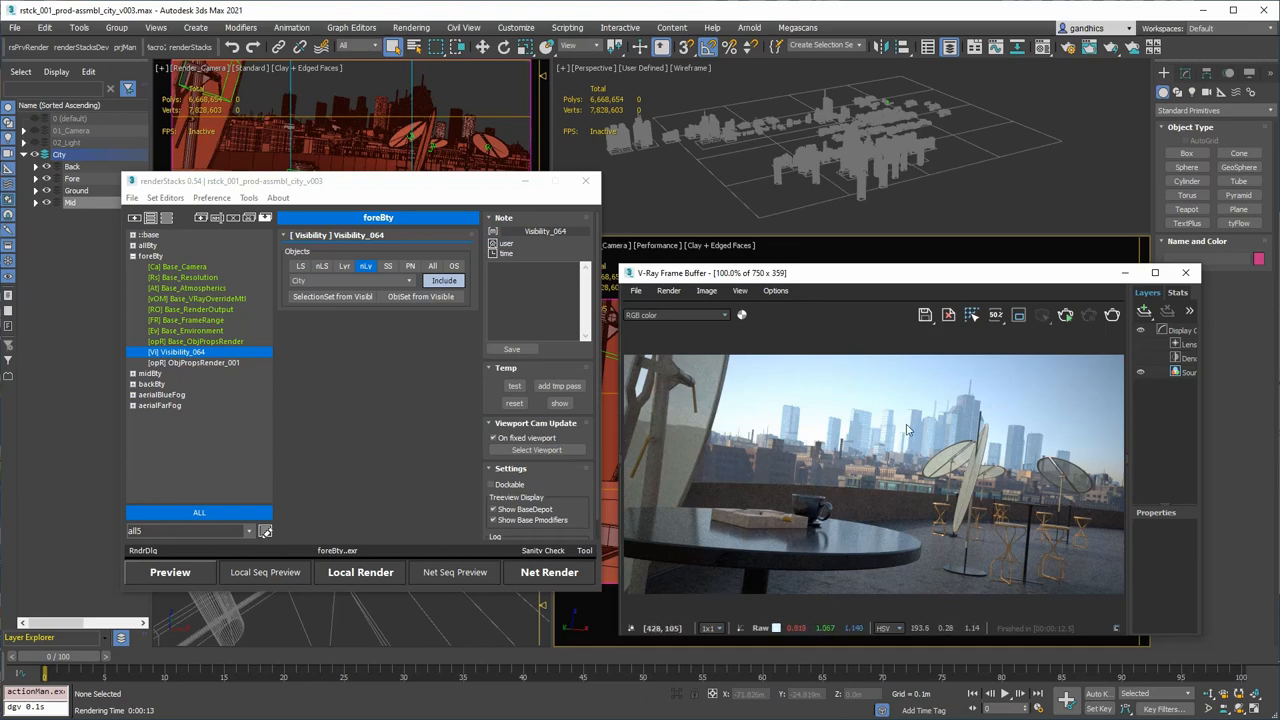
pyautogui.moveTo(855, 544)
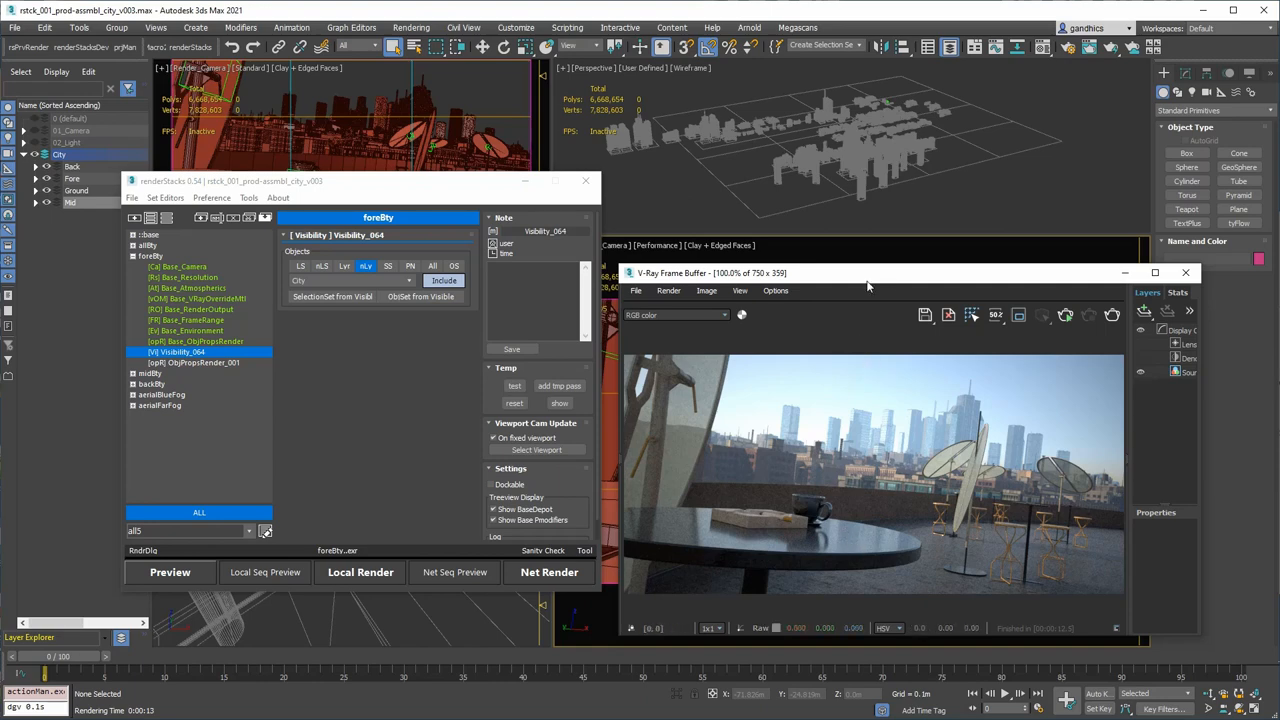
pyautogui.moveTo(866, 272); pyautogui.dragTo(821, 258)
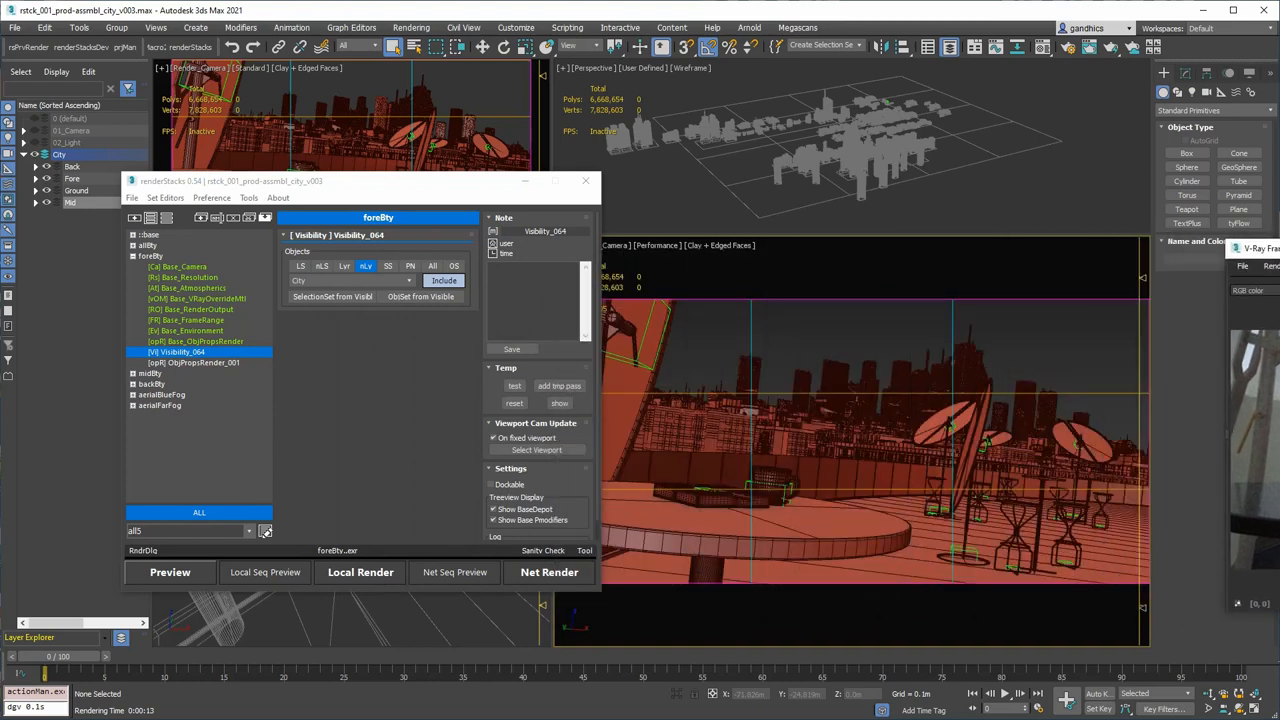
pyautogui.moveTo(799, 515)
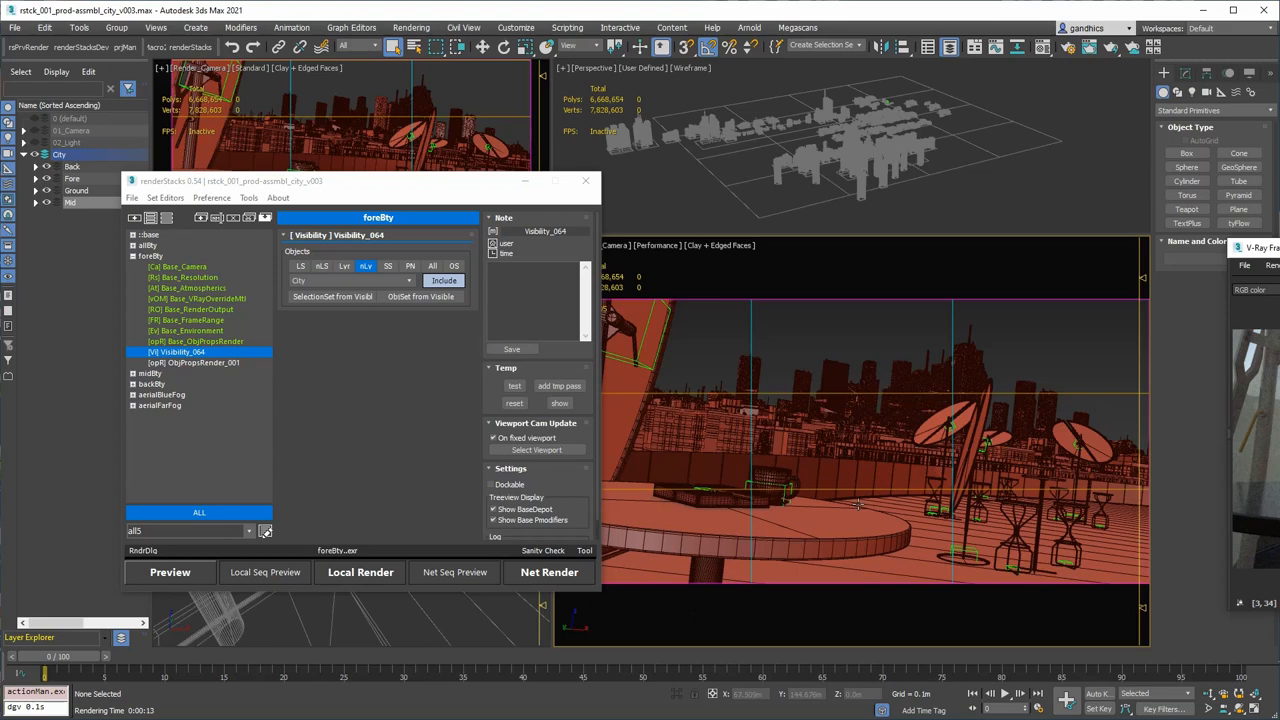
pyautogui.moveTo(720, 435)
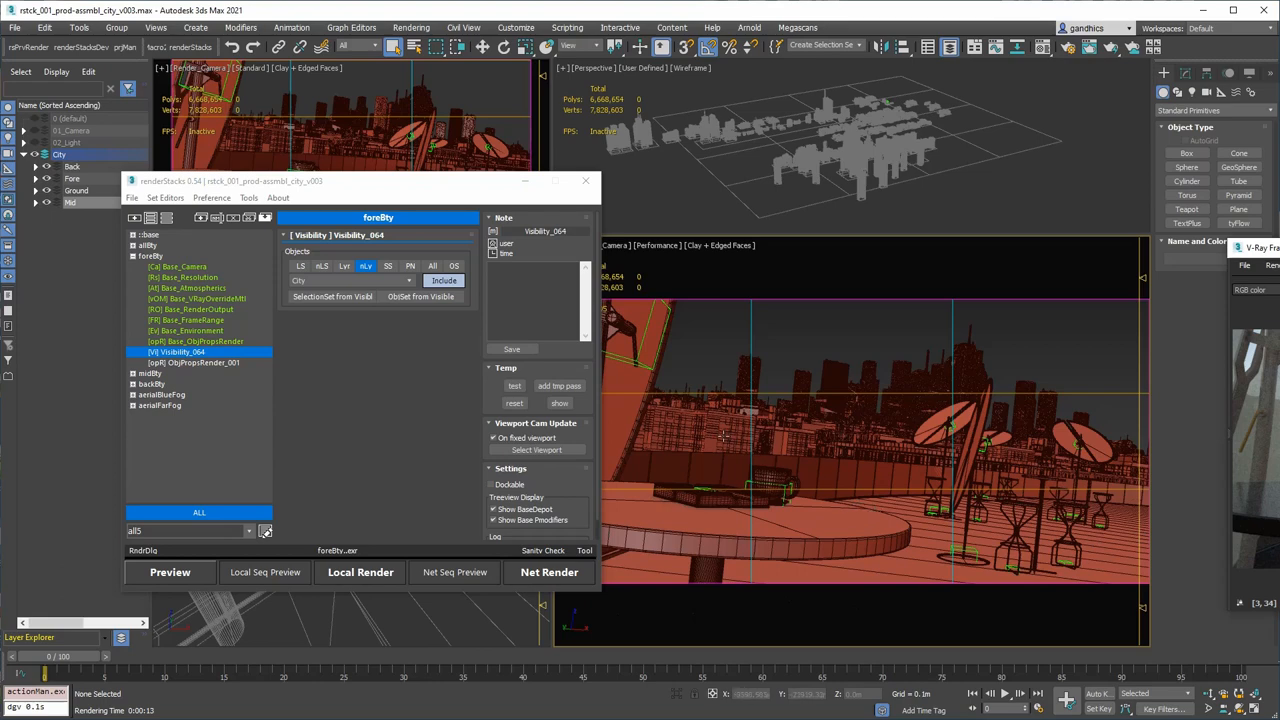
pyautogui.moveTo(928, 374)
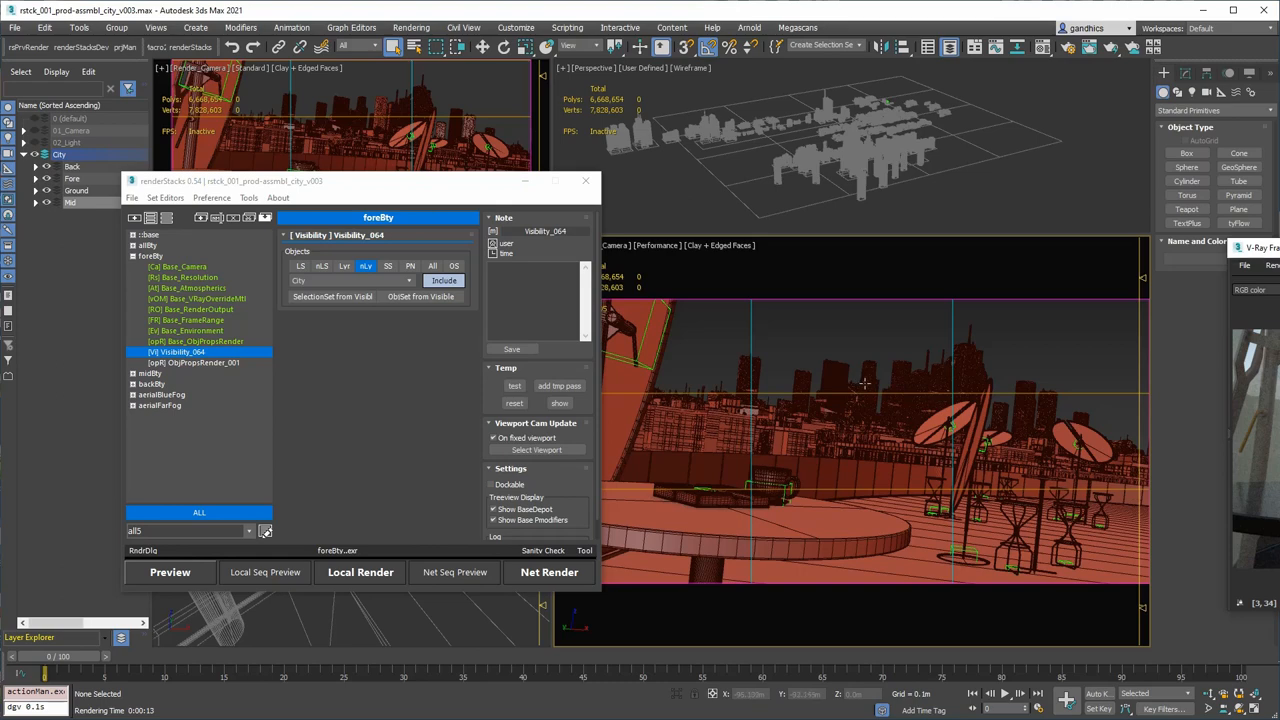
# Review Base_ObjPropsRender and Base_Environment, then turn off Visible to Camera for mid_n_back_ground.
pyautogui.click(195, 341)
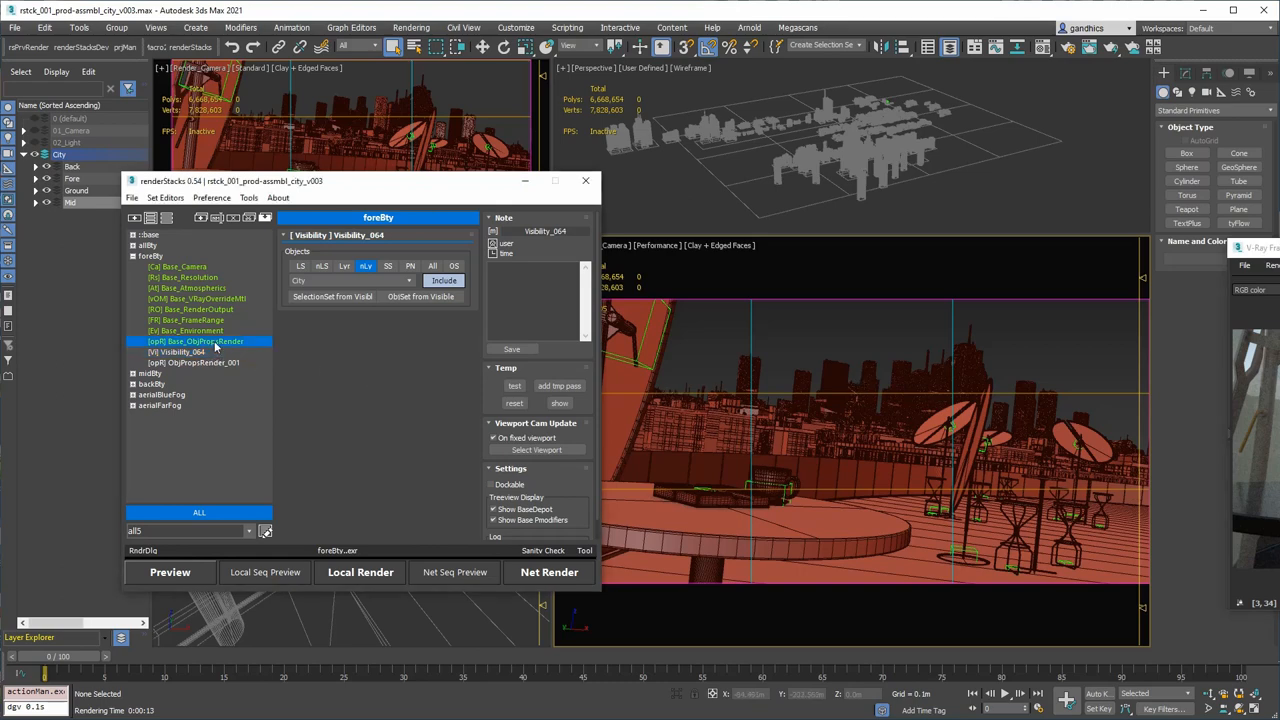
pyautogui.click(195, 341)
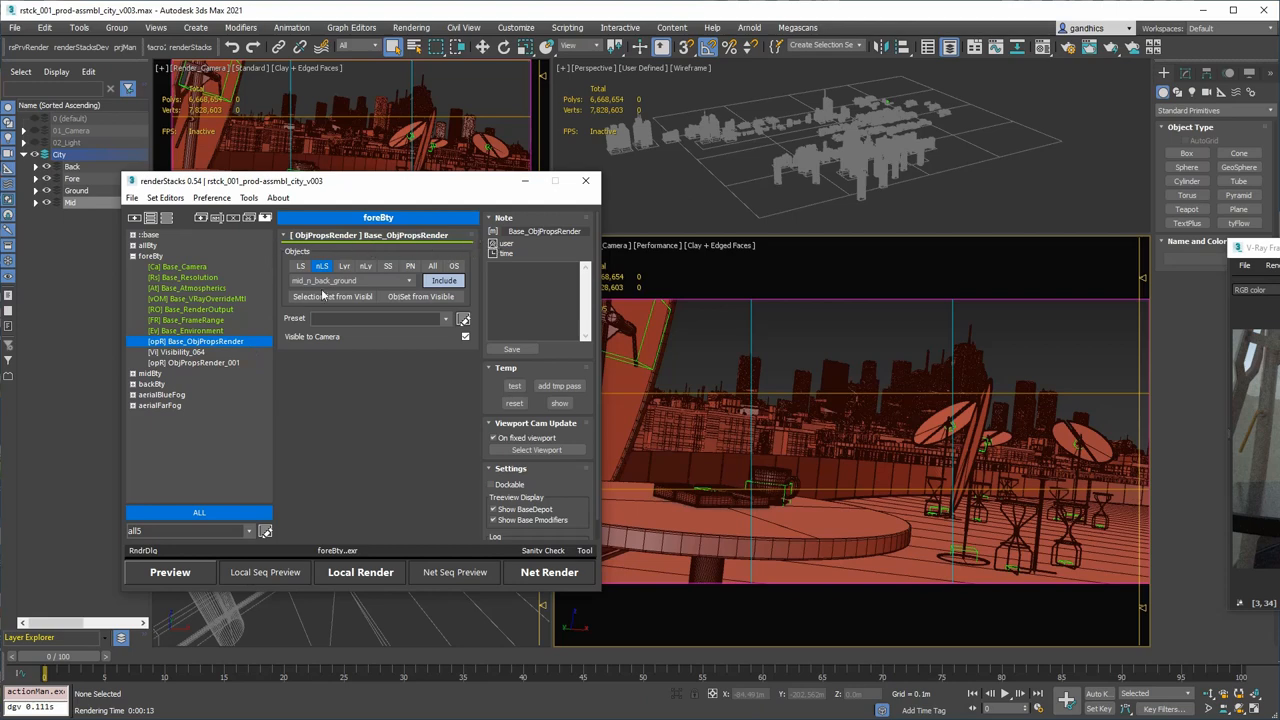
pyautogui.click(192, 330)
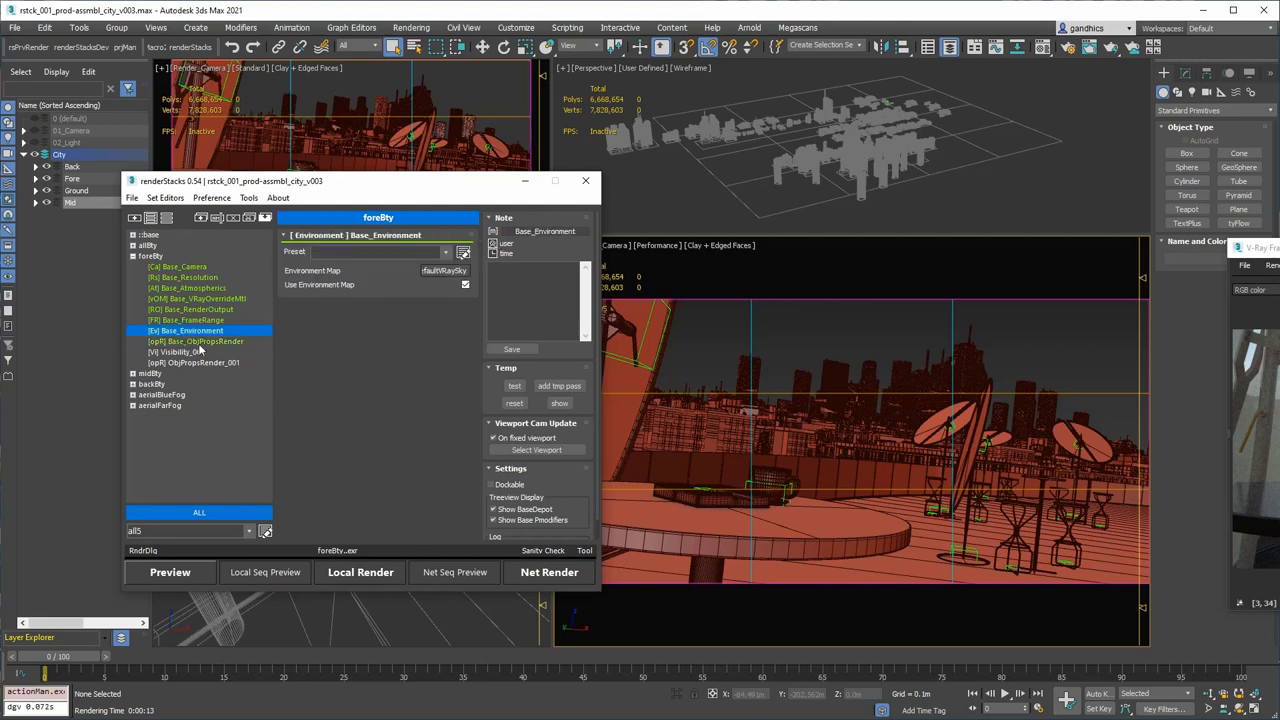
pyautogui.click(194, 341)
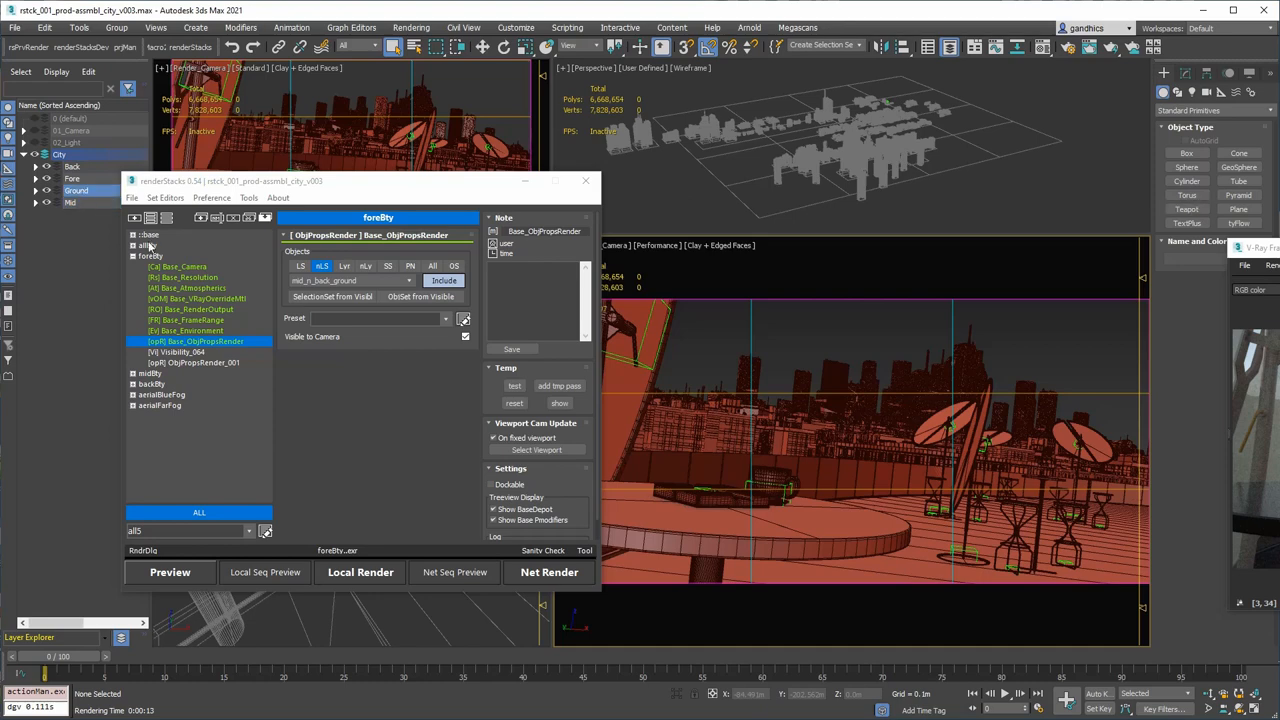
pyautogui.moveTo(350, 357)
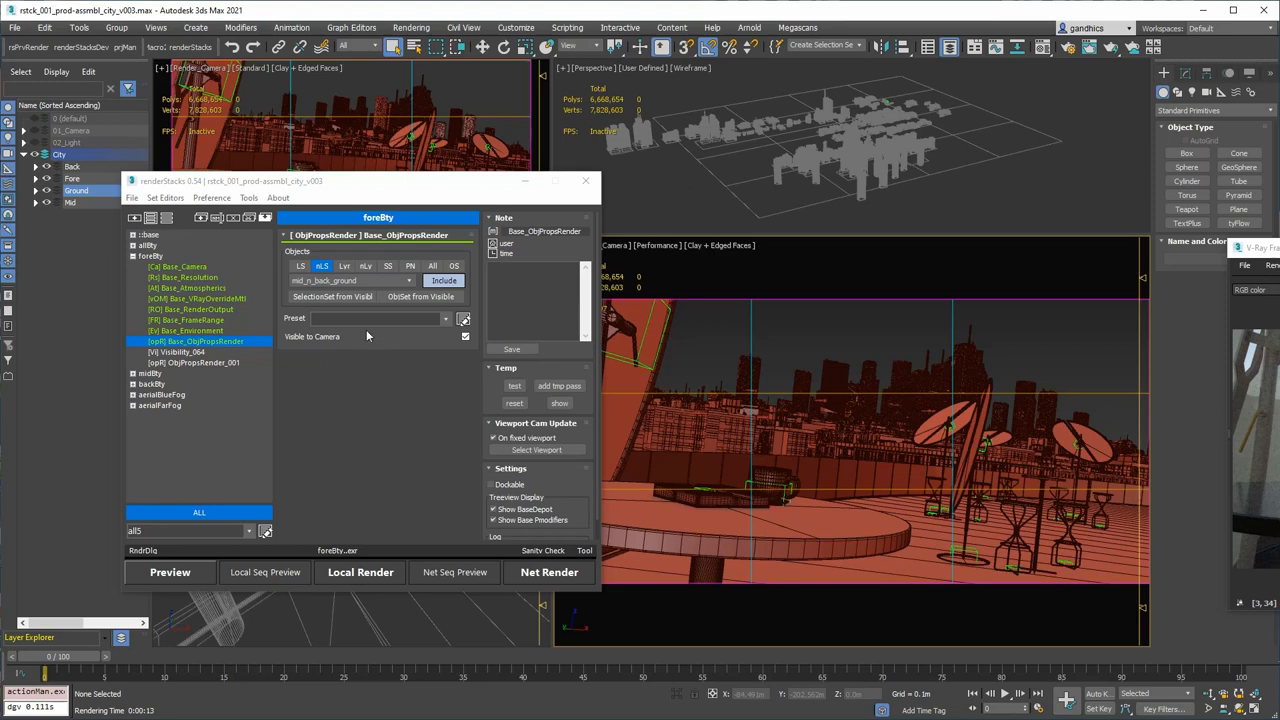
pyautogui.moveTo(322, 266)
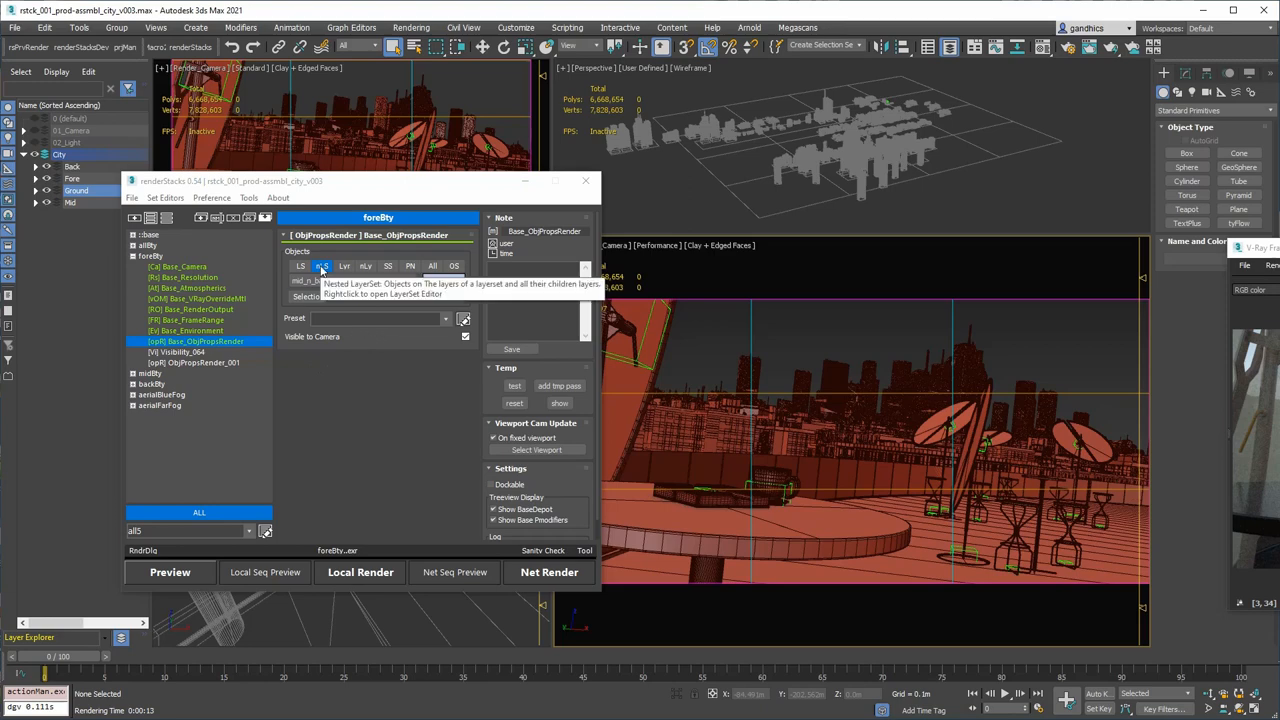
pyautogui.click(322, 265)
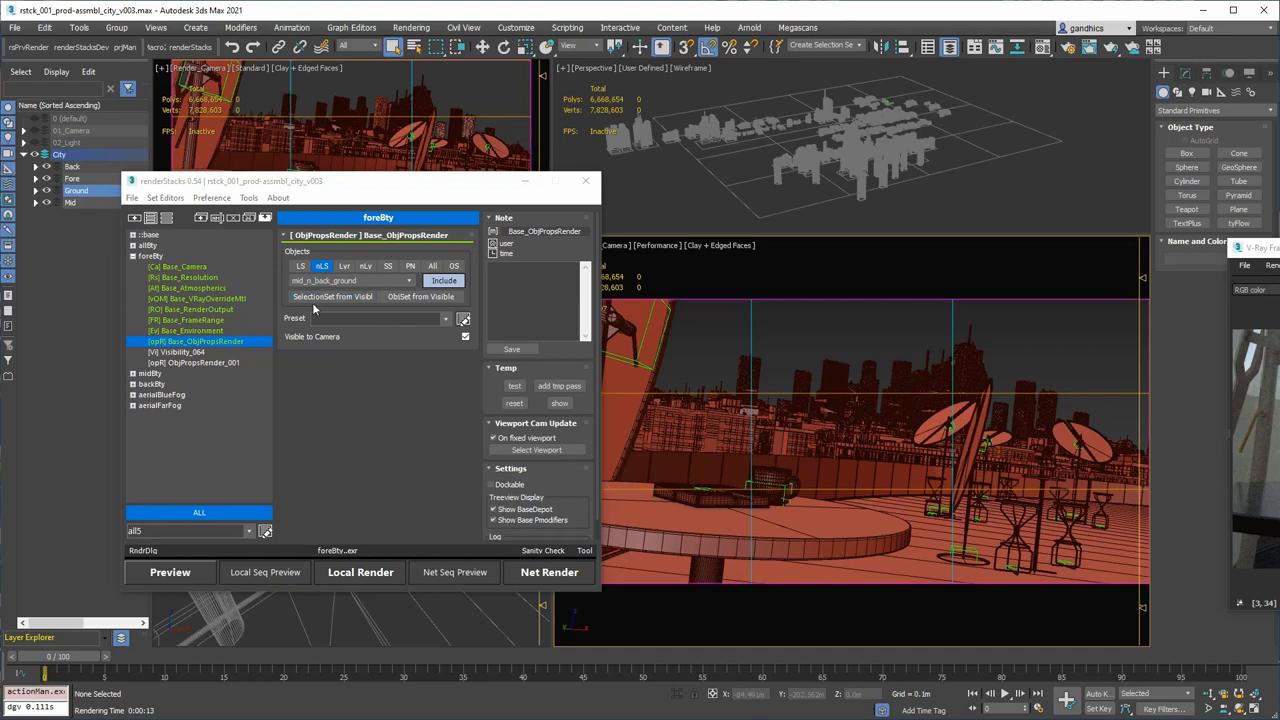
pyautogui.moveTo(322, 265)
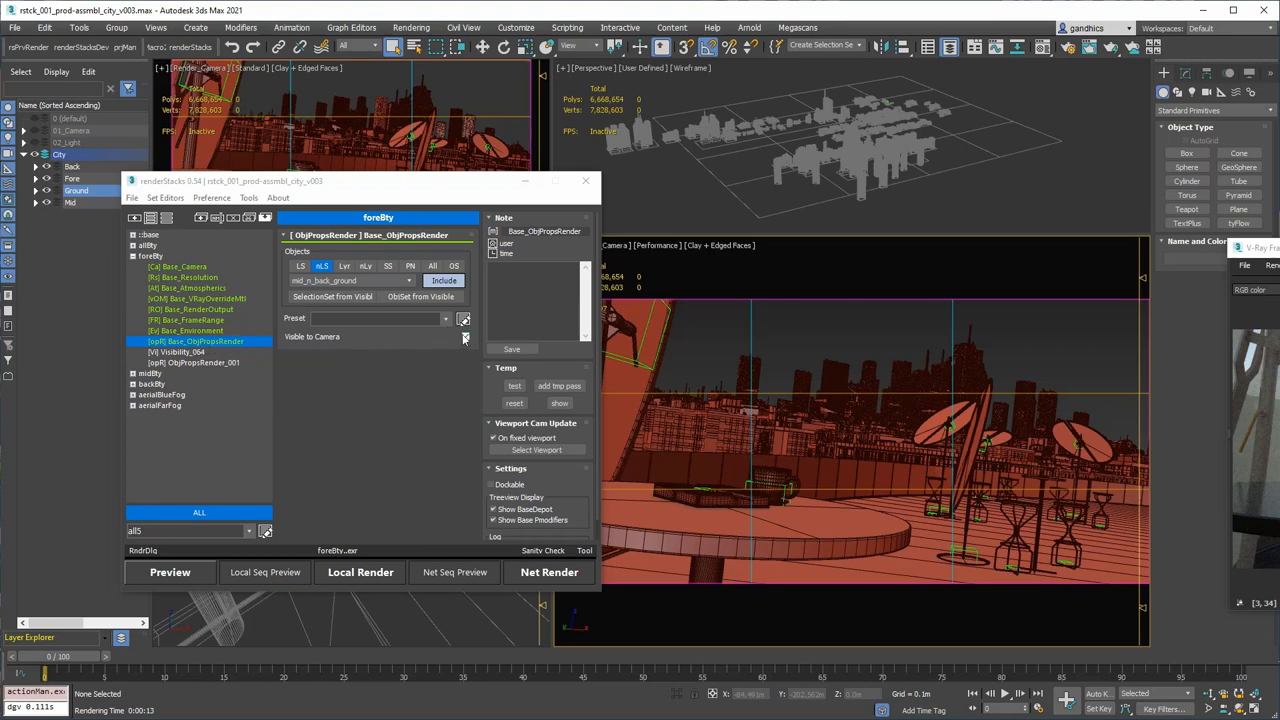
pyautogui.click(195, 362)
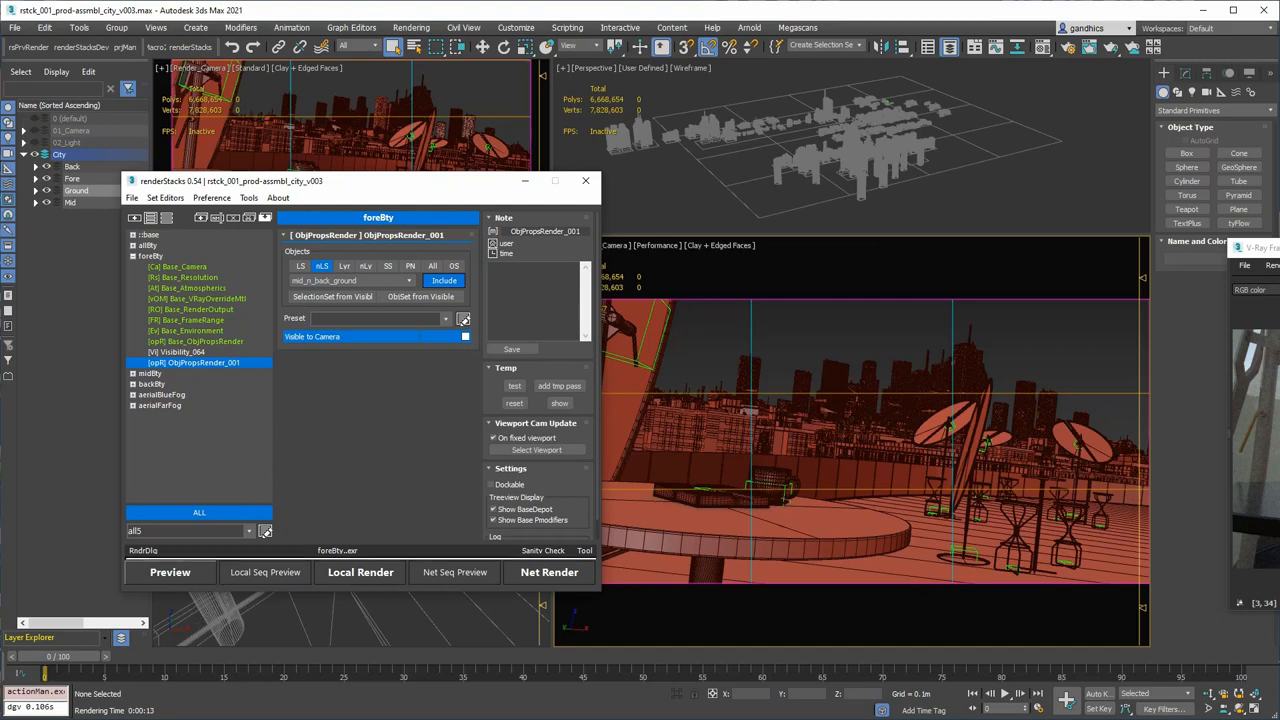
# Preview midBty, with Visibility_634 including mid_n_ground, showing rooftop tables against bare sky.
pyautogui.click(360, 572)
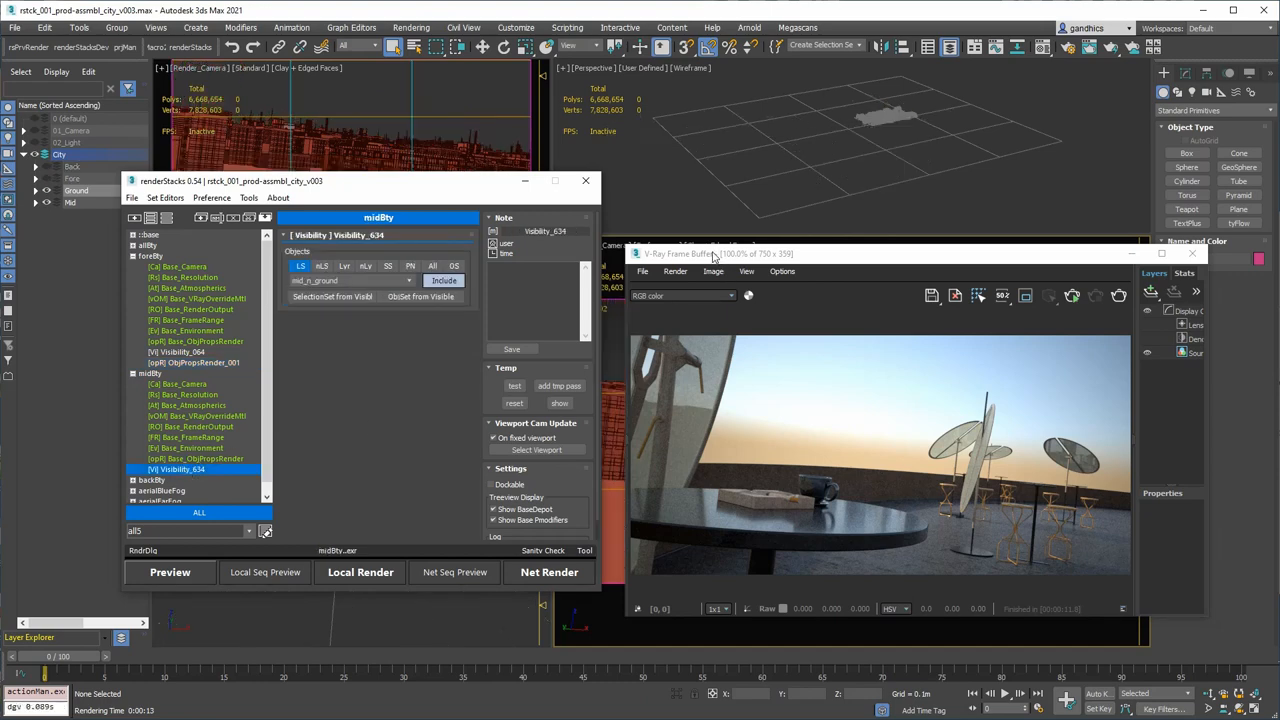
# Close the frame buffer, check backBty's Visibility_617, and make backBty the active pass.
pyautogui.click(1192, 254)
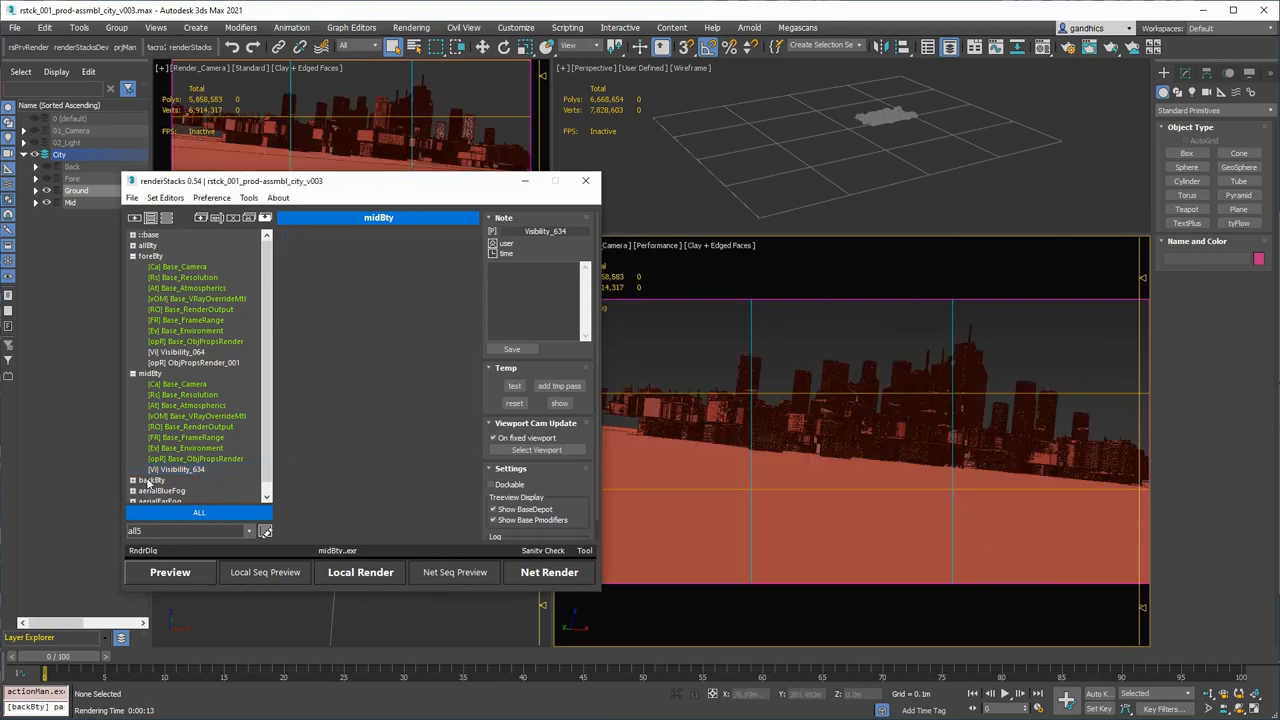
pyautogui.click(150, 480)
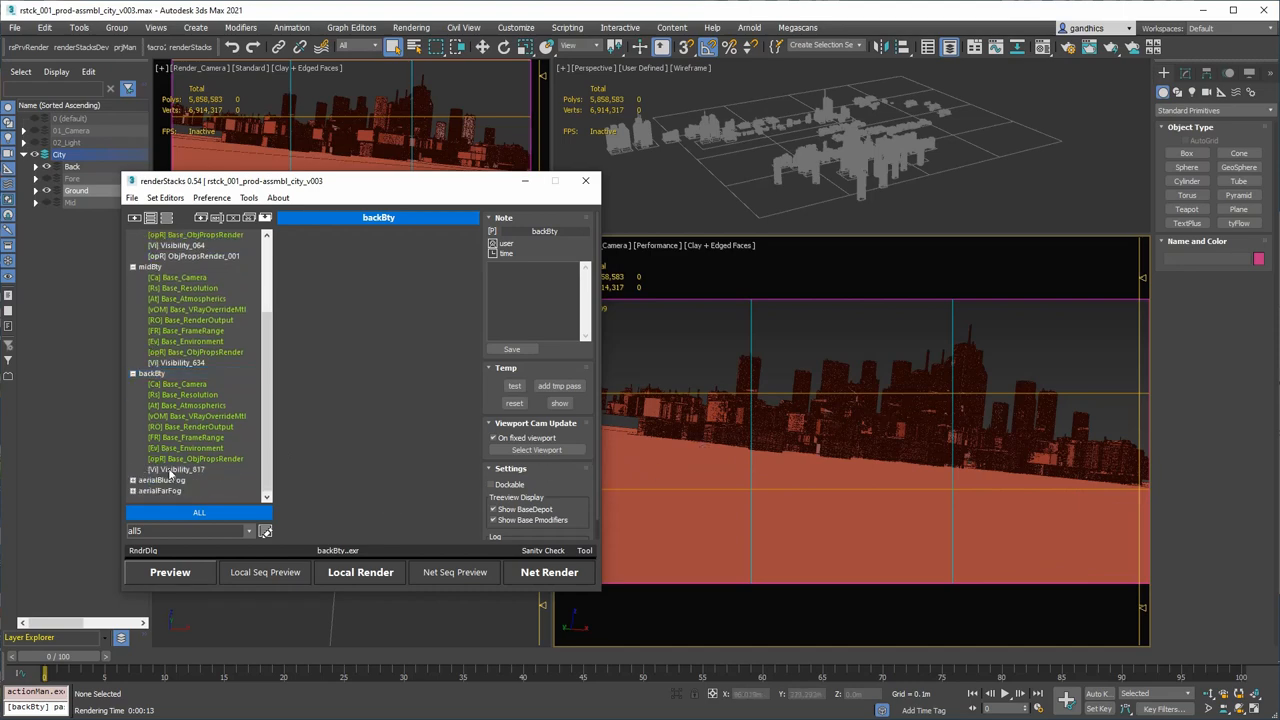
pyautogui.click(184, 469)
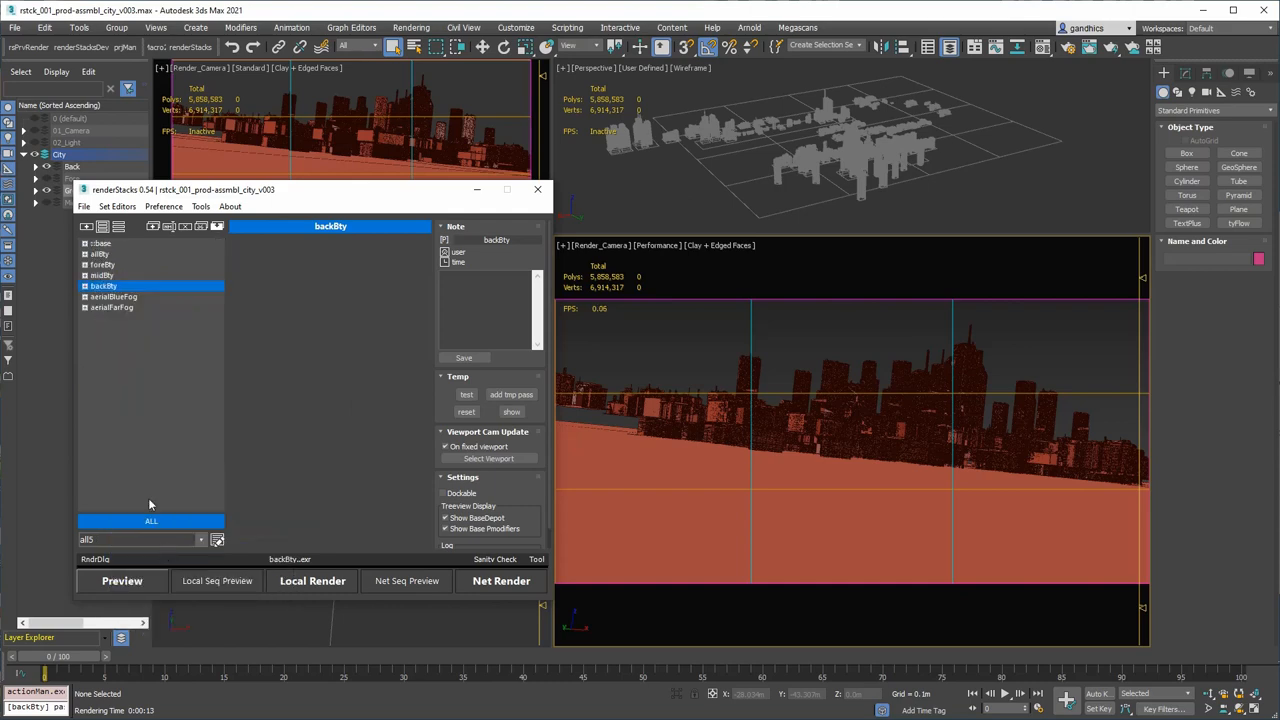
# Expand aerialBlueFog and compare its Atmospherics_072 fog with the base pass atmospherics.
pyautogui.click(85, 296)
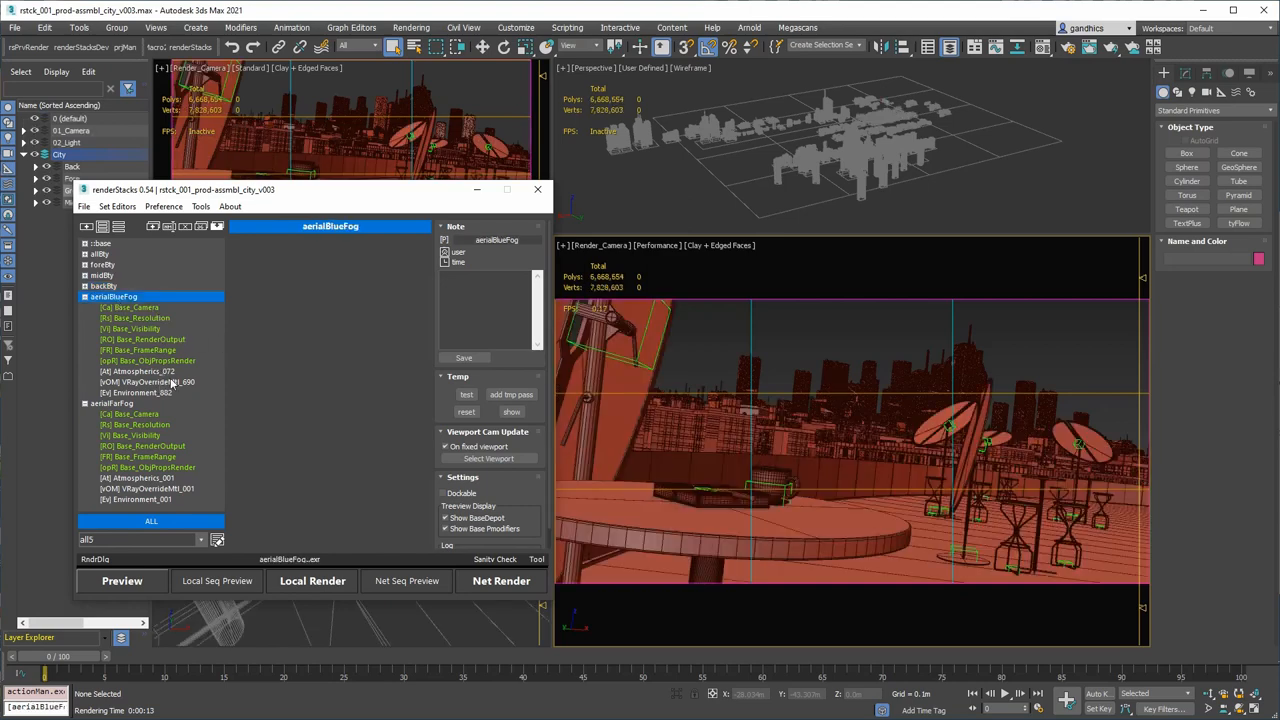
pyautogui.click(135, 371)
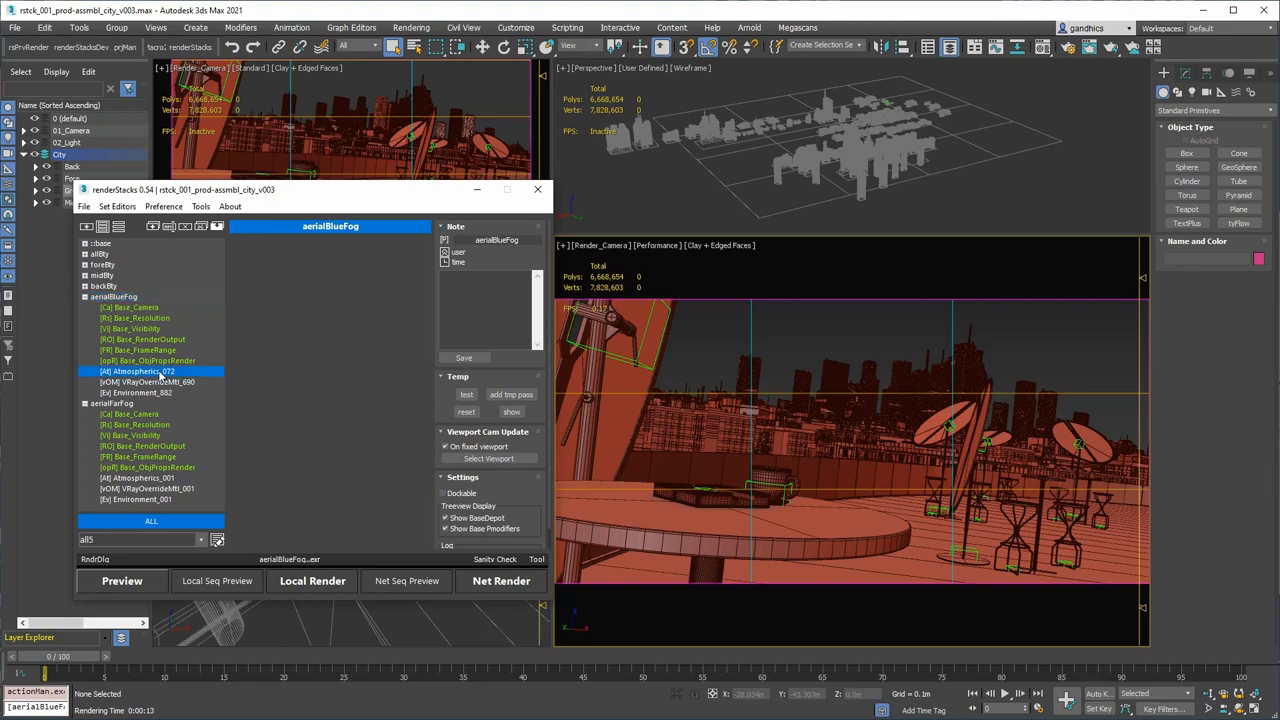
pyautogui.click(140, 371)
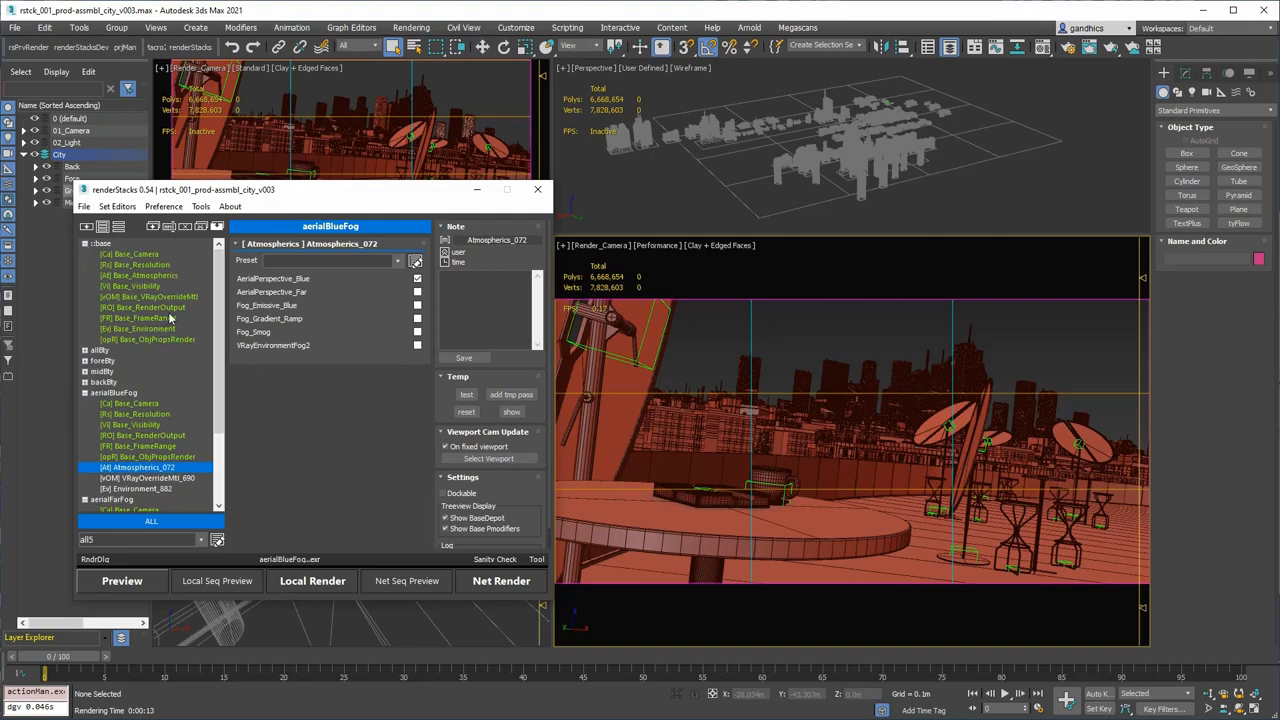
pyautogui.click(145, 275)
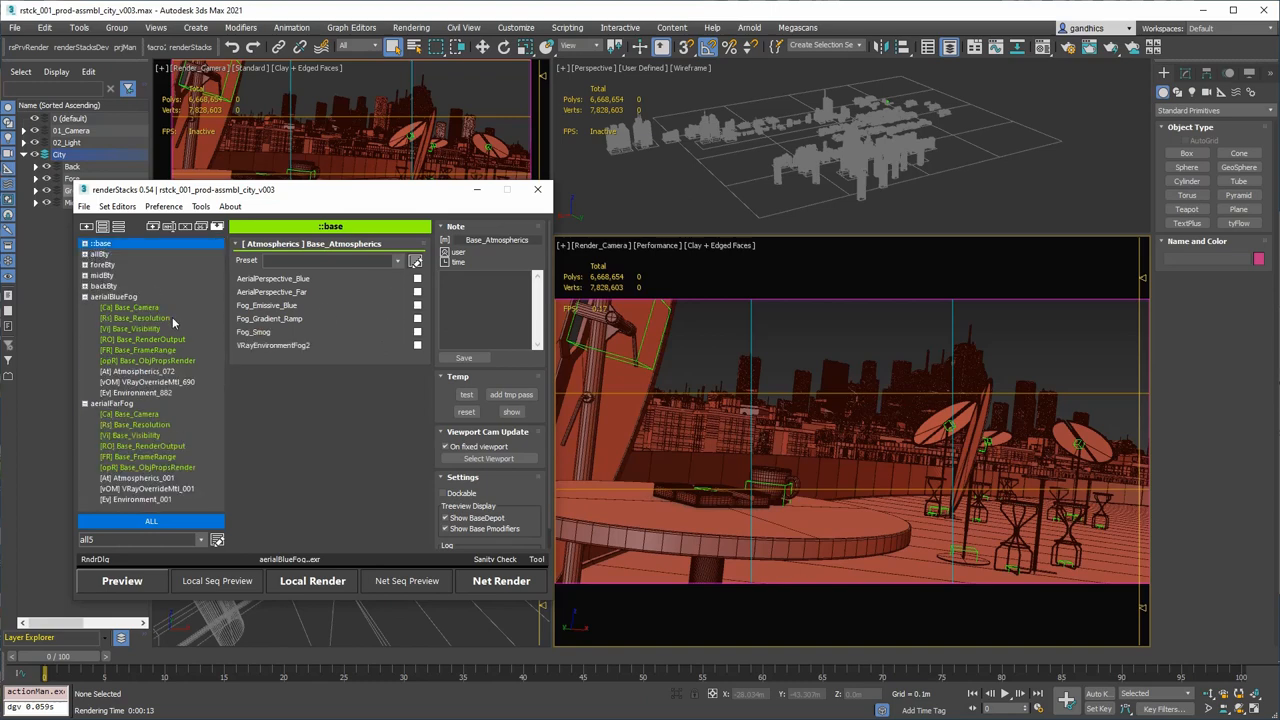
pyautogui.moveTo(165, 371)
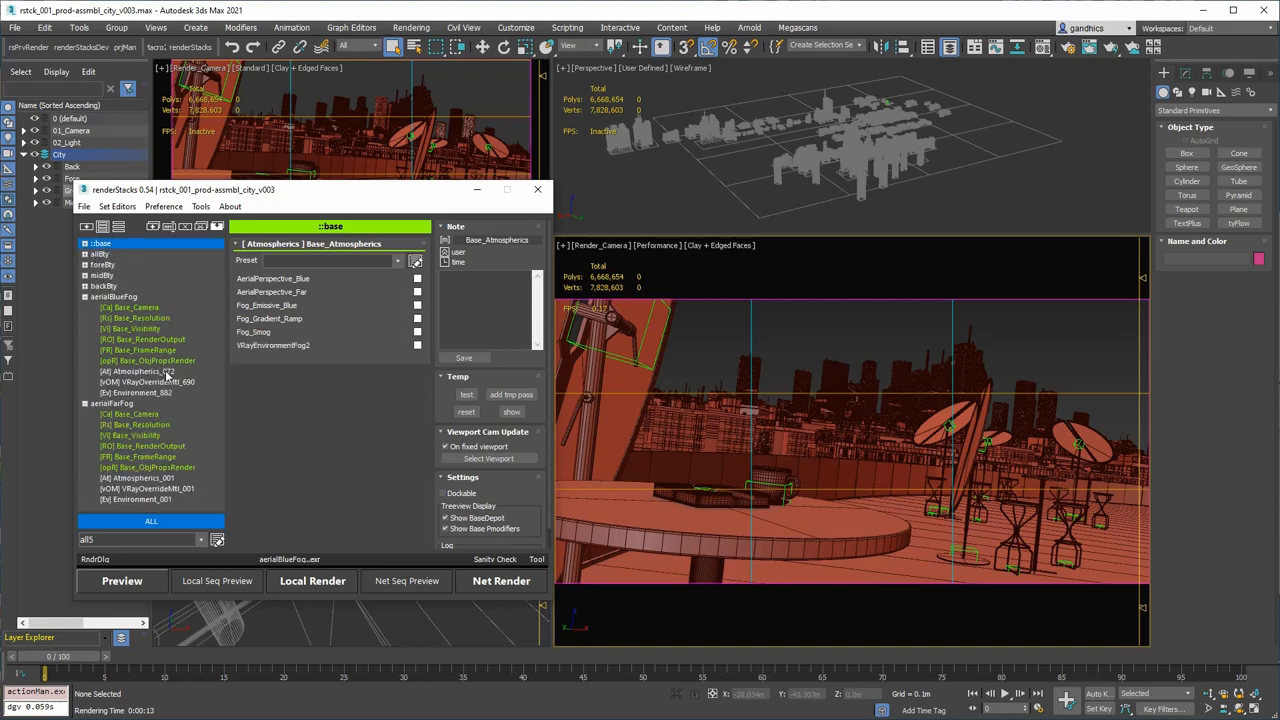
pyautogui.click(135, 371)
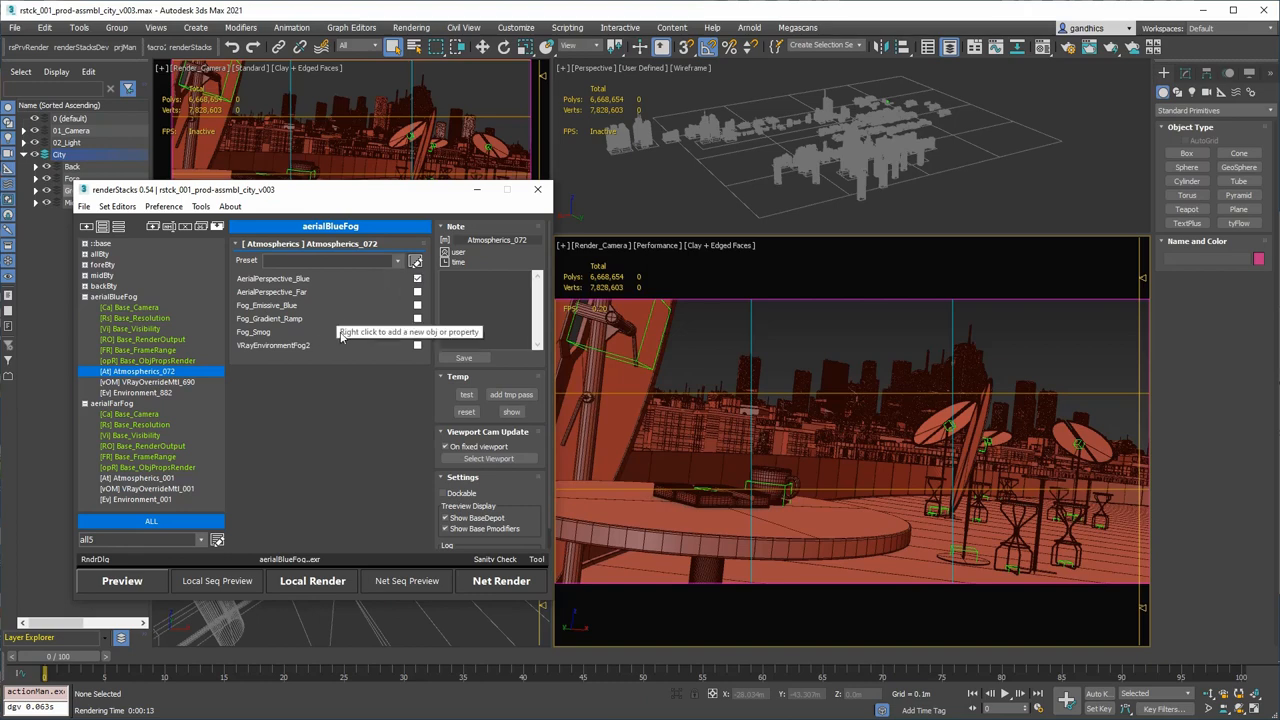
pyautogui.moveTo(781, 325)
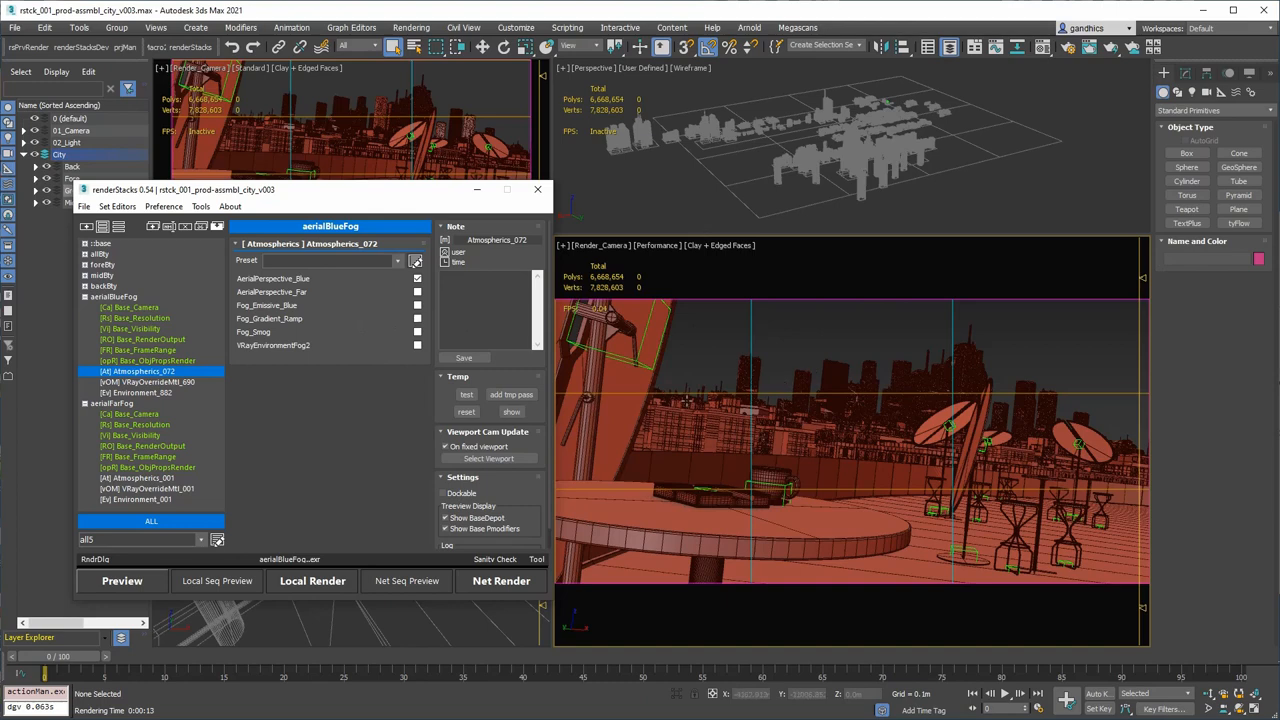
pyautogui.moveTo(174, 389)
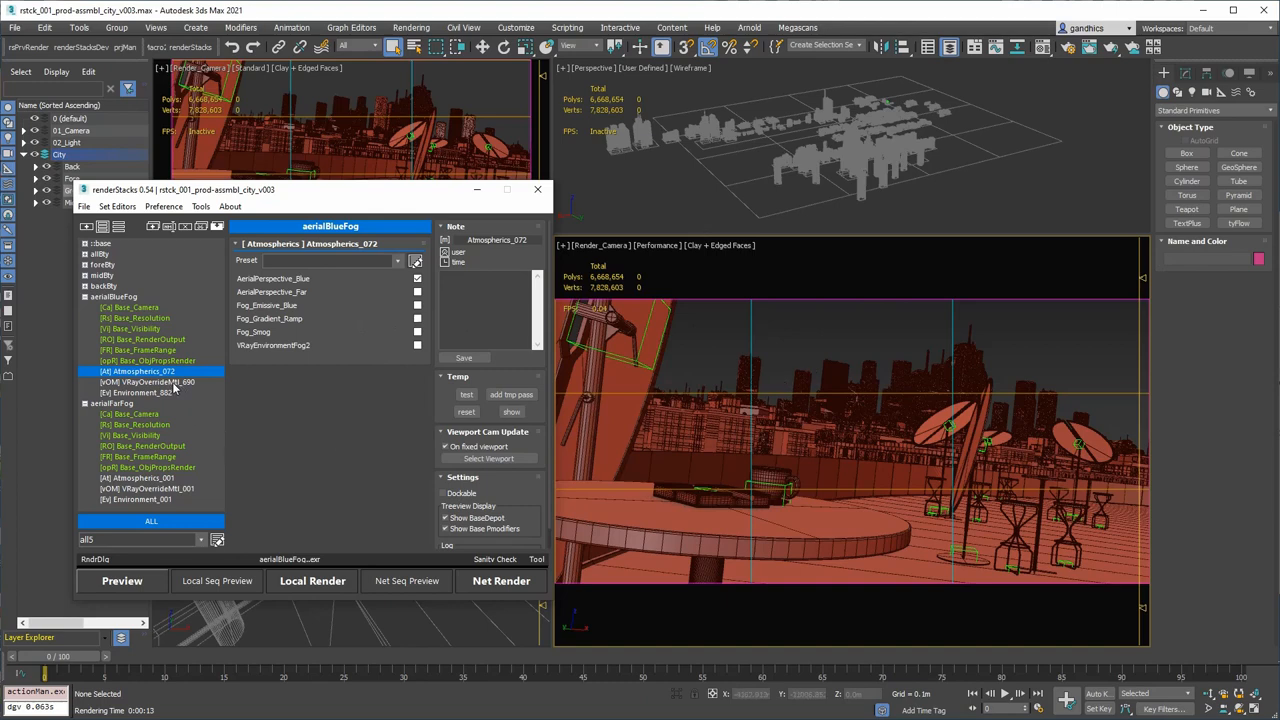
pyautogui.moveTo(641, 393)
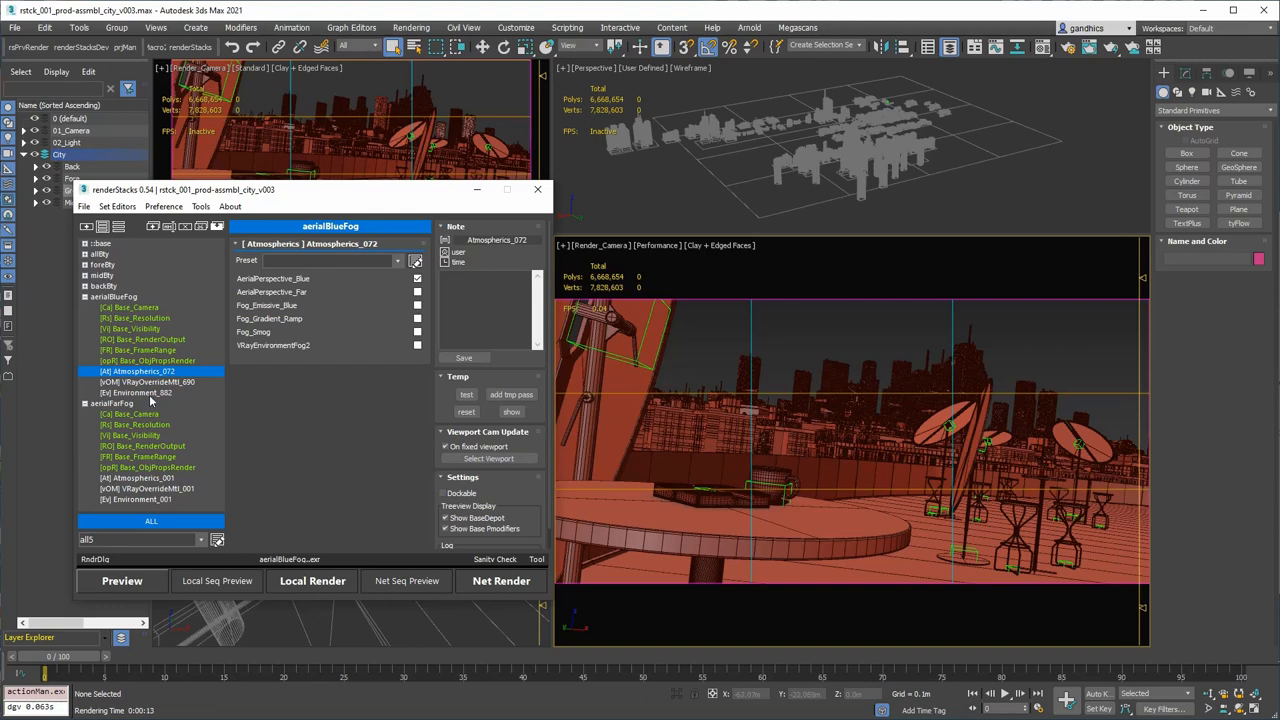
# Review aerialBlueFog's Environment_882 and black VRayOverrideMtl_690 material override settings.
pyautogui.click(142, 392)
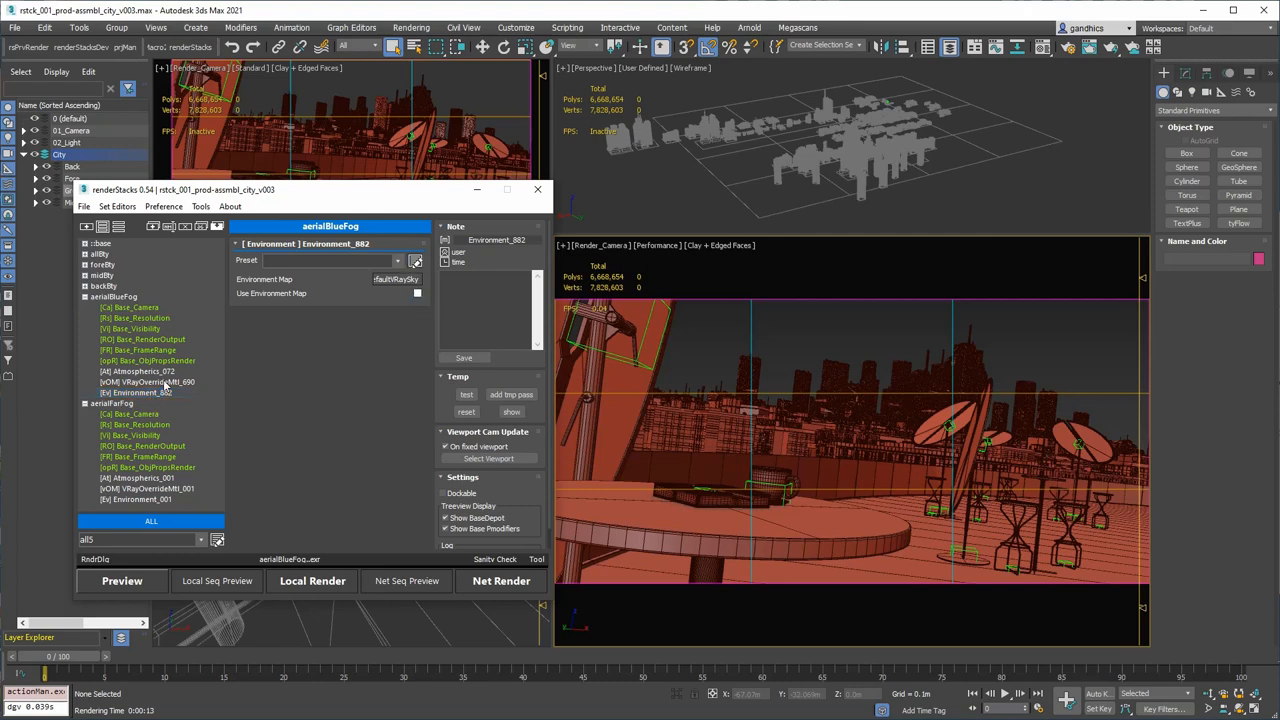
pyautogui.click(148, 381)
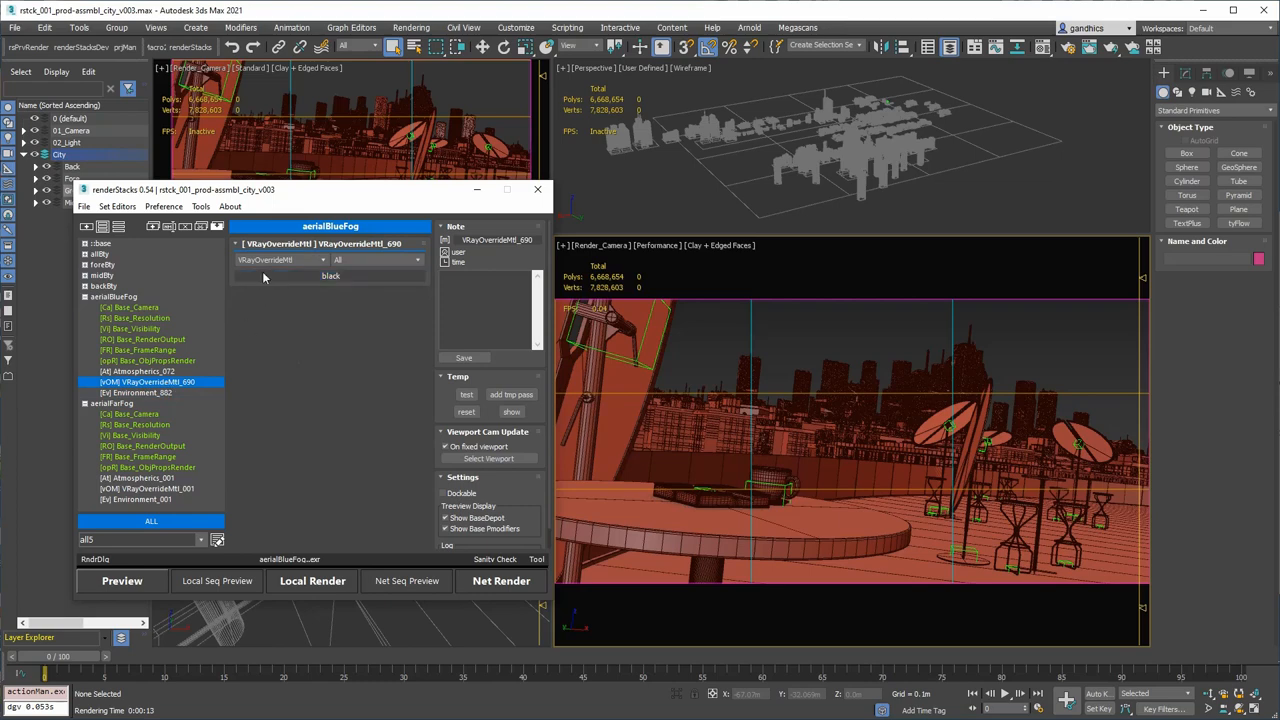
pyautogui.click(330, 276)
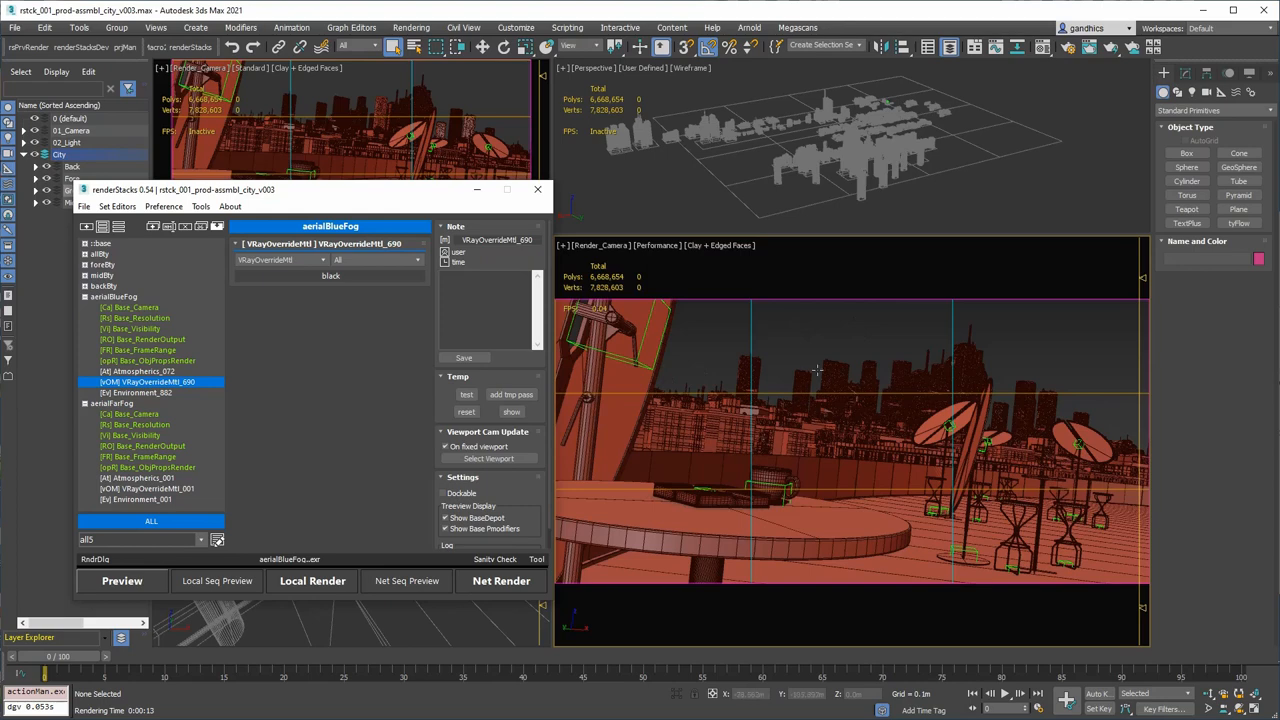
pyautogui.moveTo(1118, 298)
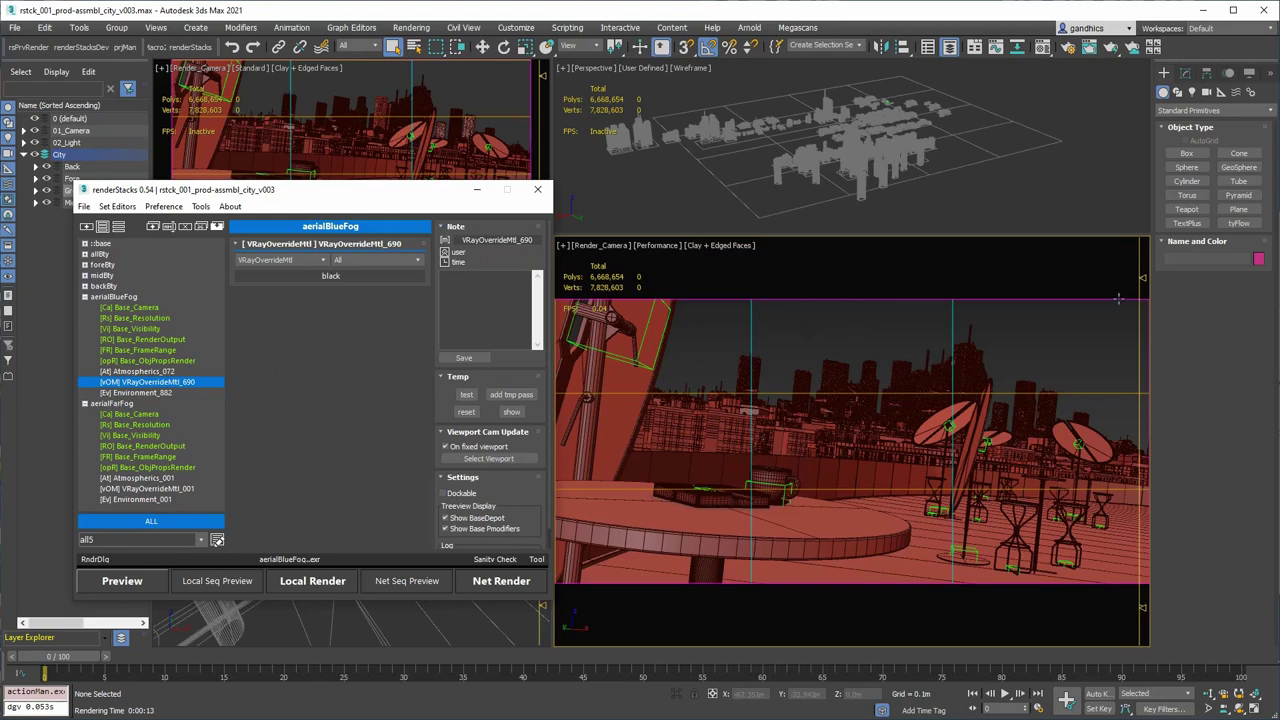
# Preview aerialBlueFog, then preview aerialFarFog with Atmospherics_001 using AerialPerspective_Far.
pyautogui.click(122, 580)
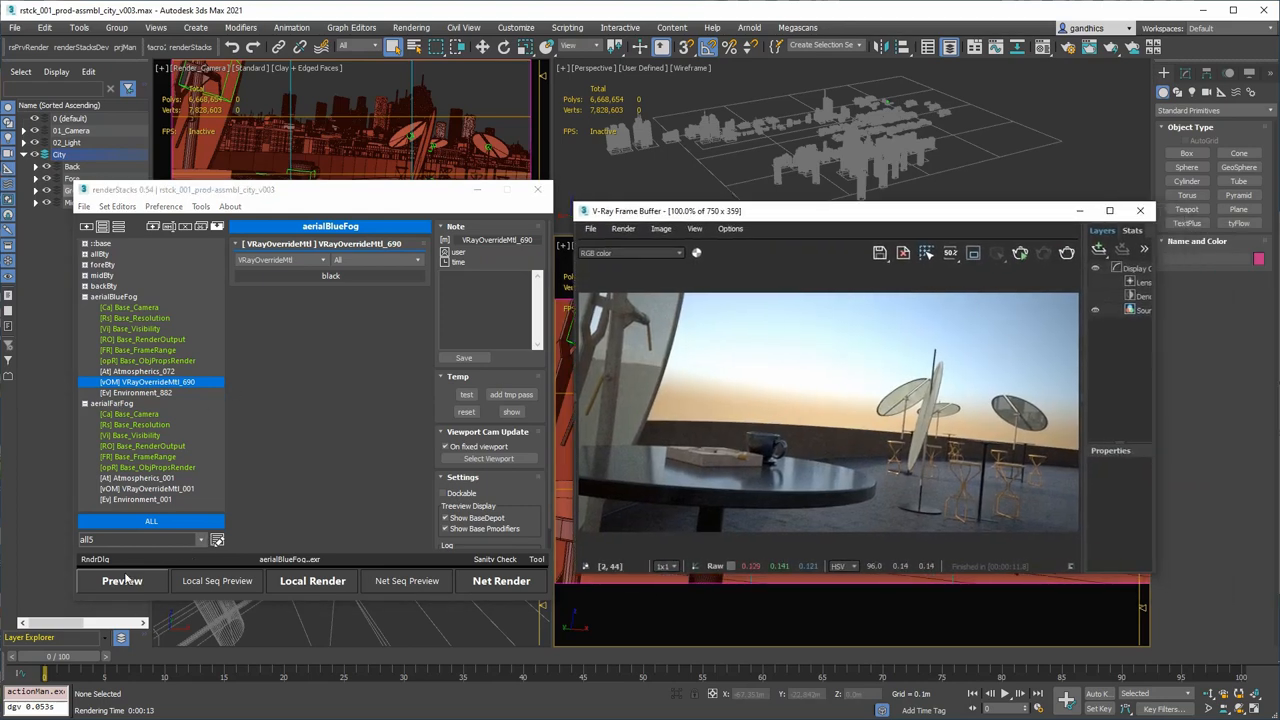
pyautogui.click(122, 583)
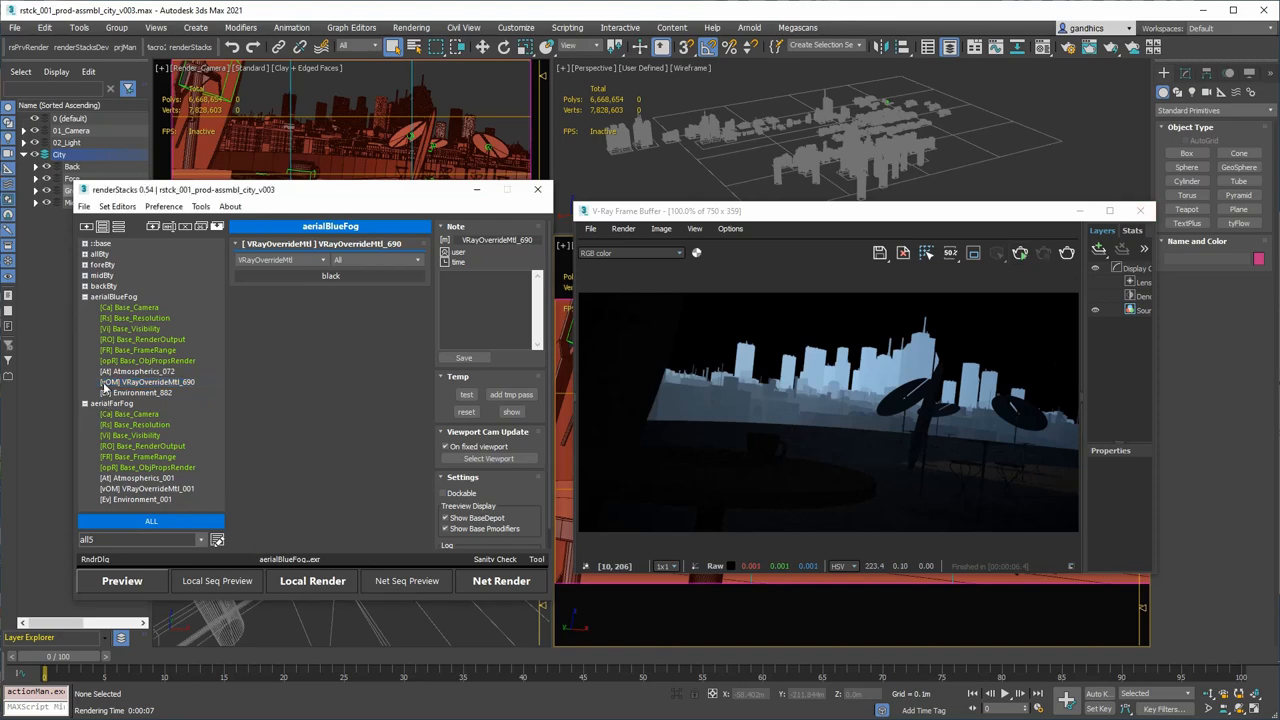
pyautogui.click(148, 488)
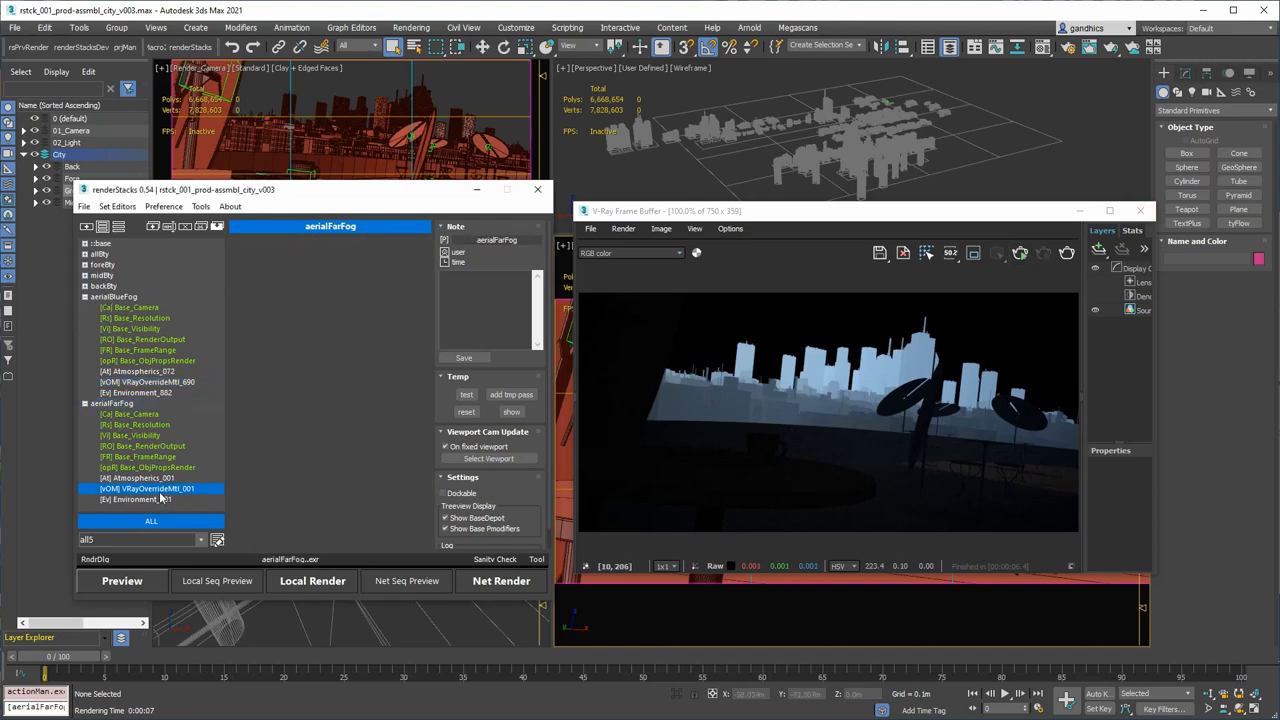
pyautogui.click(140, 477)
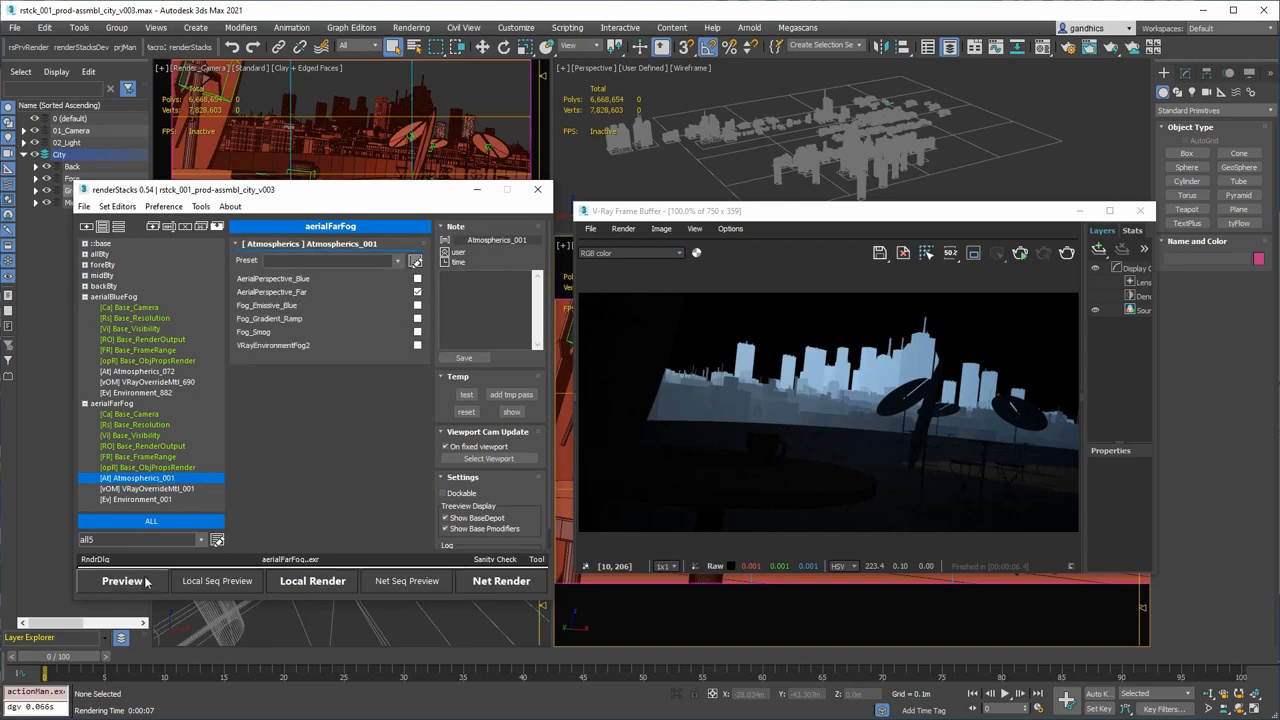
pyautogui.click(122, 581)
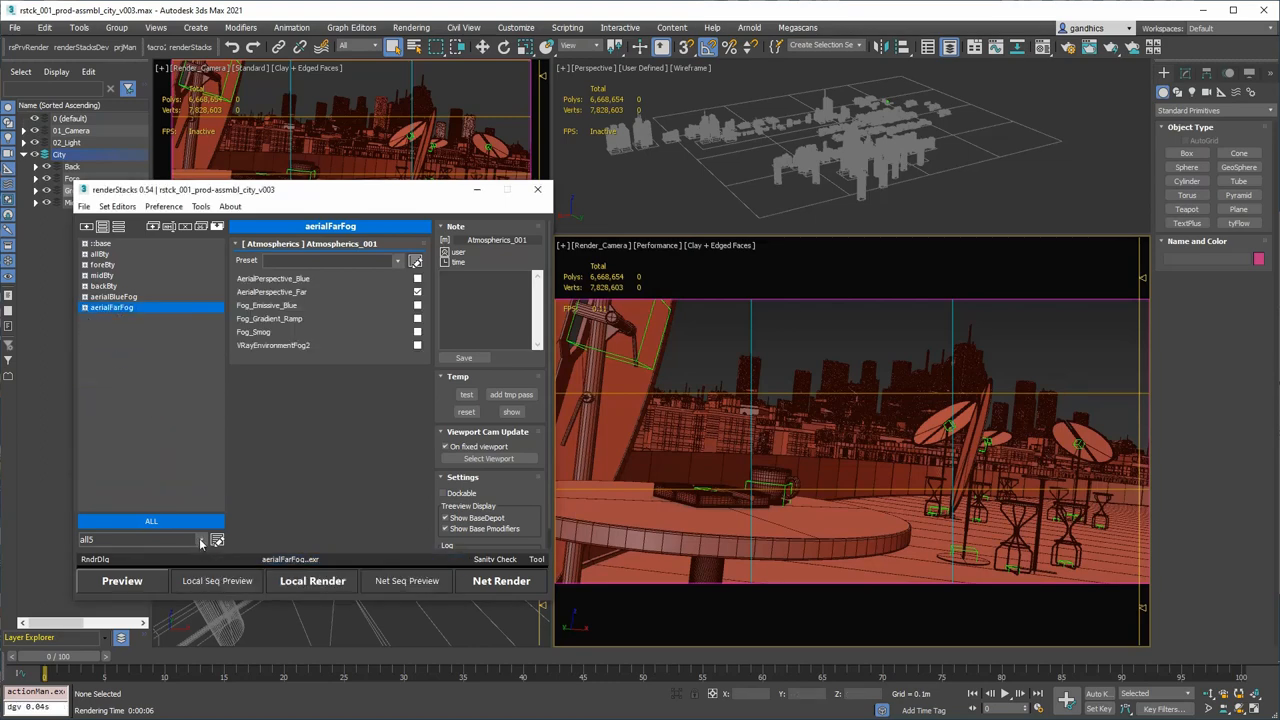
# Shift-click to multi-select foreBty, midBty, backBty, aerialBlueFog and aerialFarFog.
pyautogui.click(202, 540)
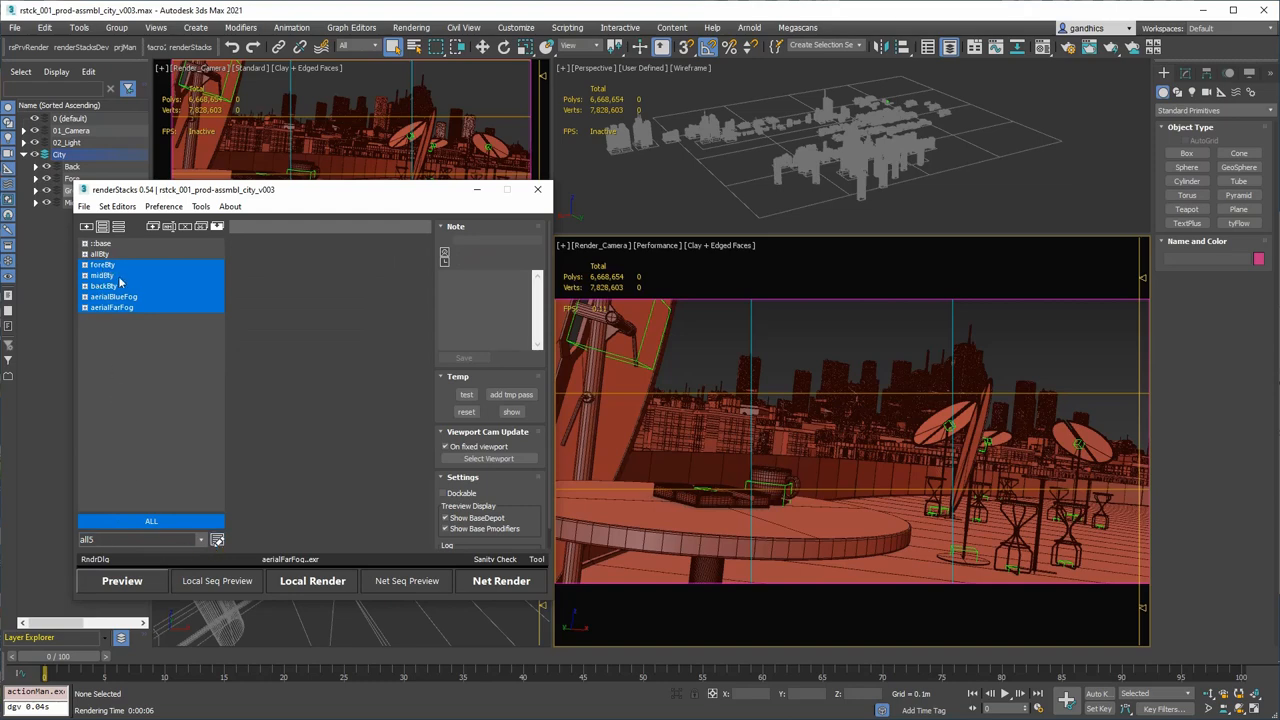
pyautogui.moveTo(115, 340)
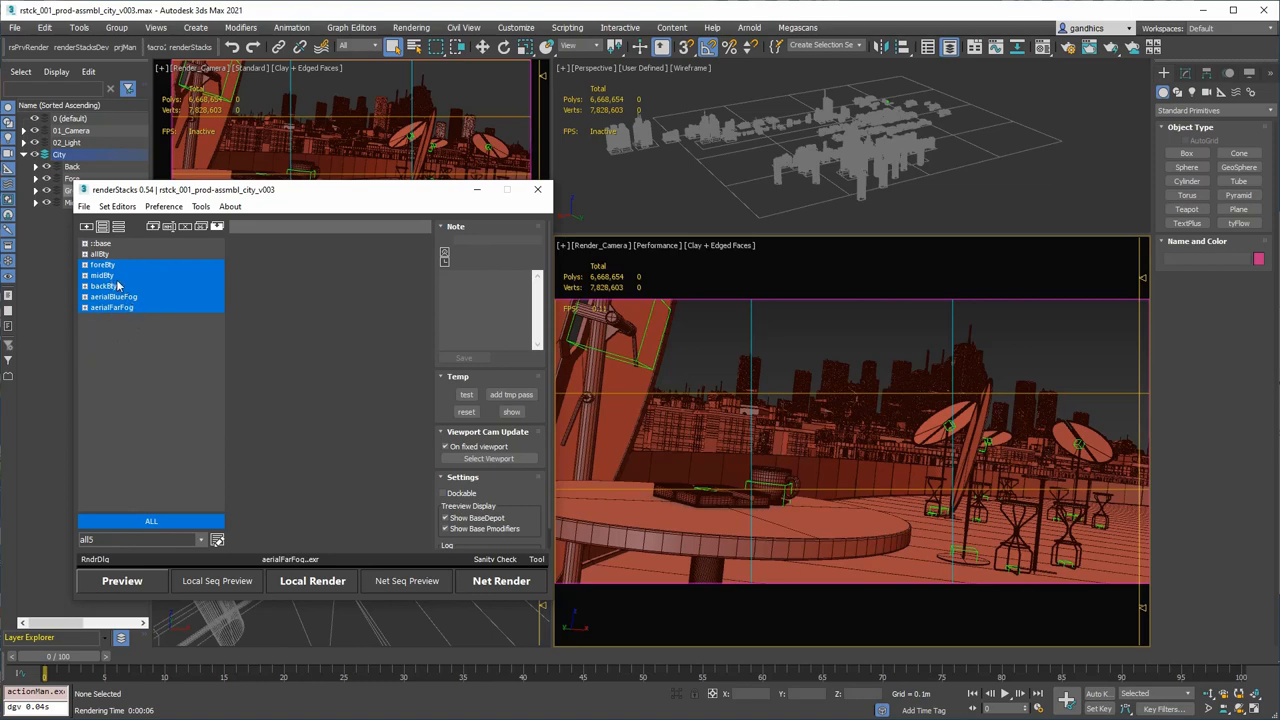
pyautogui.moveTo(126, 286)
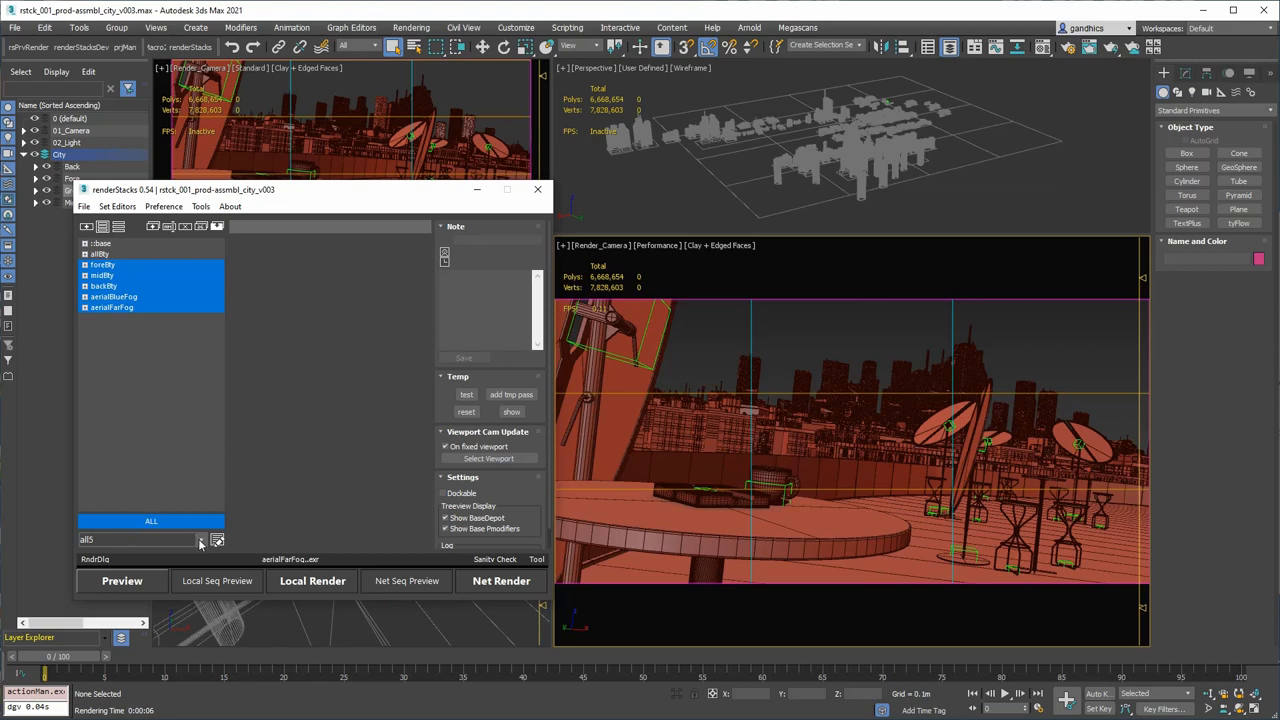
pyautogui.moveTo(152, 315)
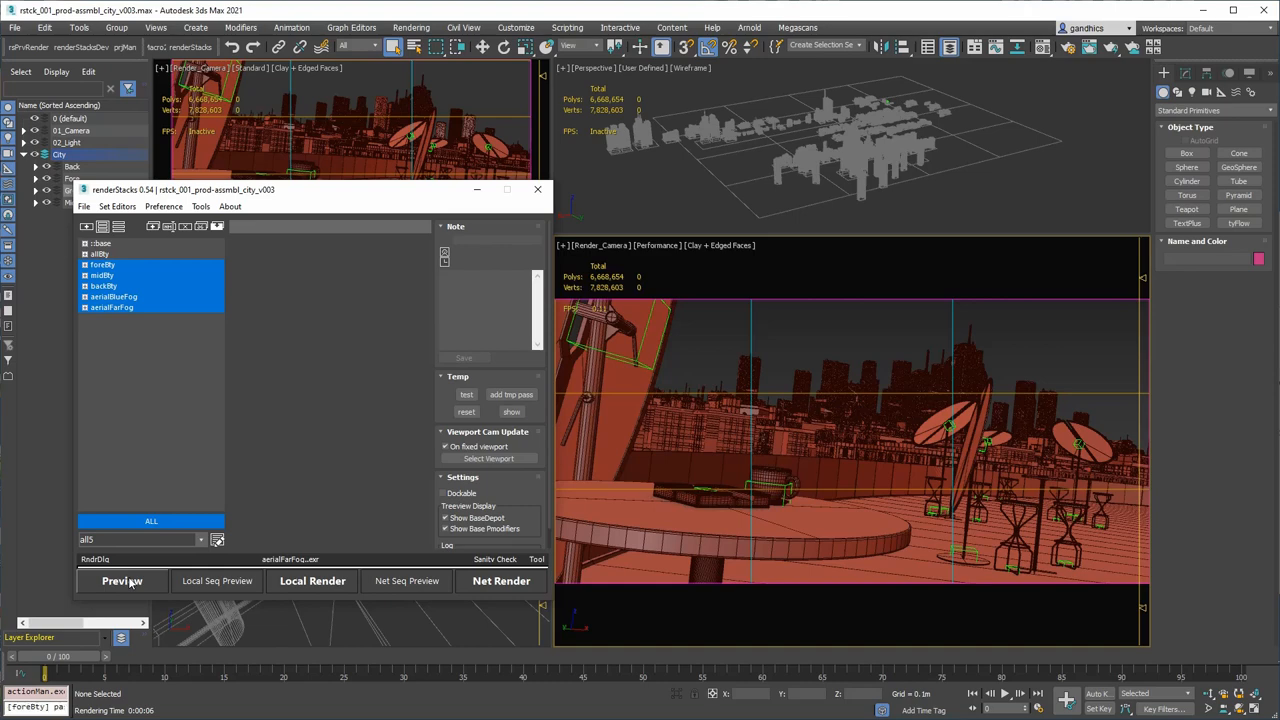
# Render previews of the five selected passes, ending with the pale fog city silhouette.
pyautogui.click(120, 581)
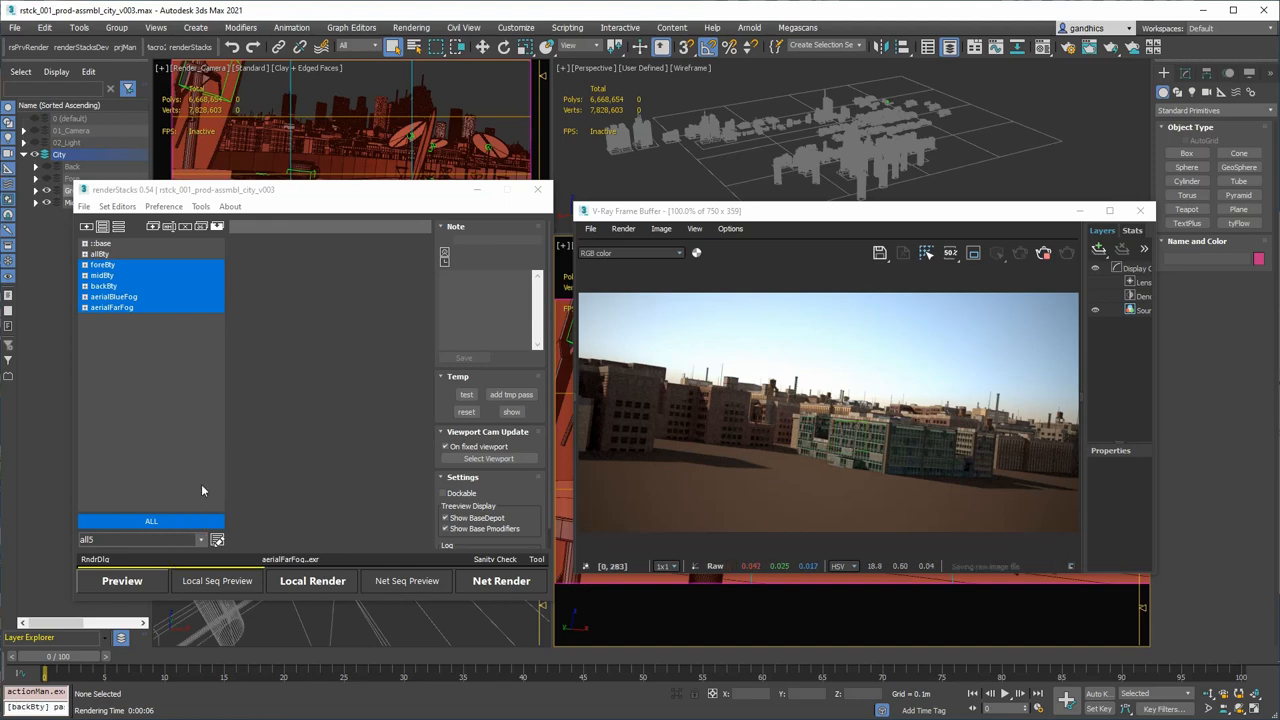
pyautogui.moveTo(752, 324)
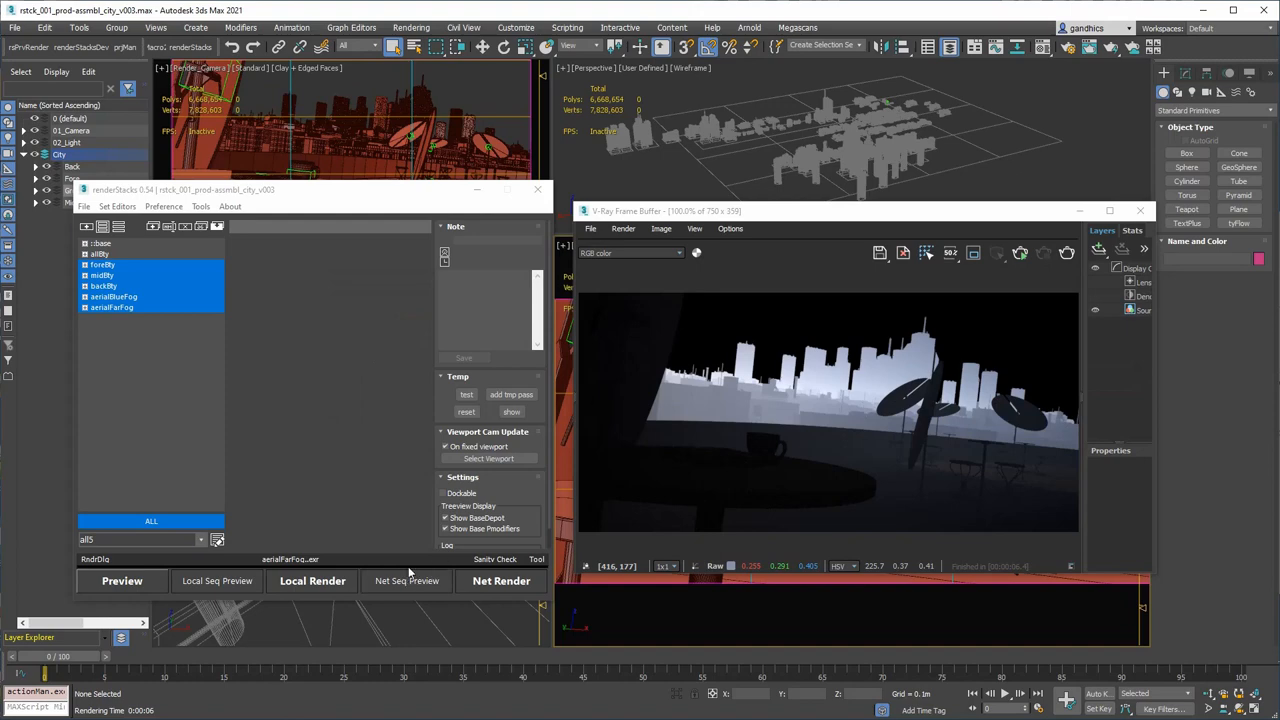
pyautogui.moveTo(749, 488)
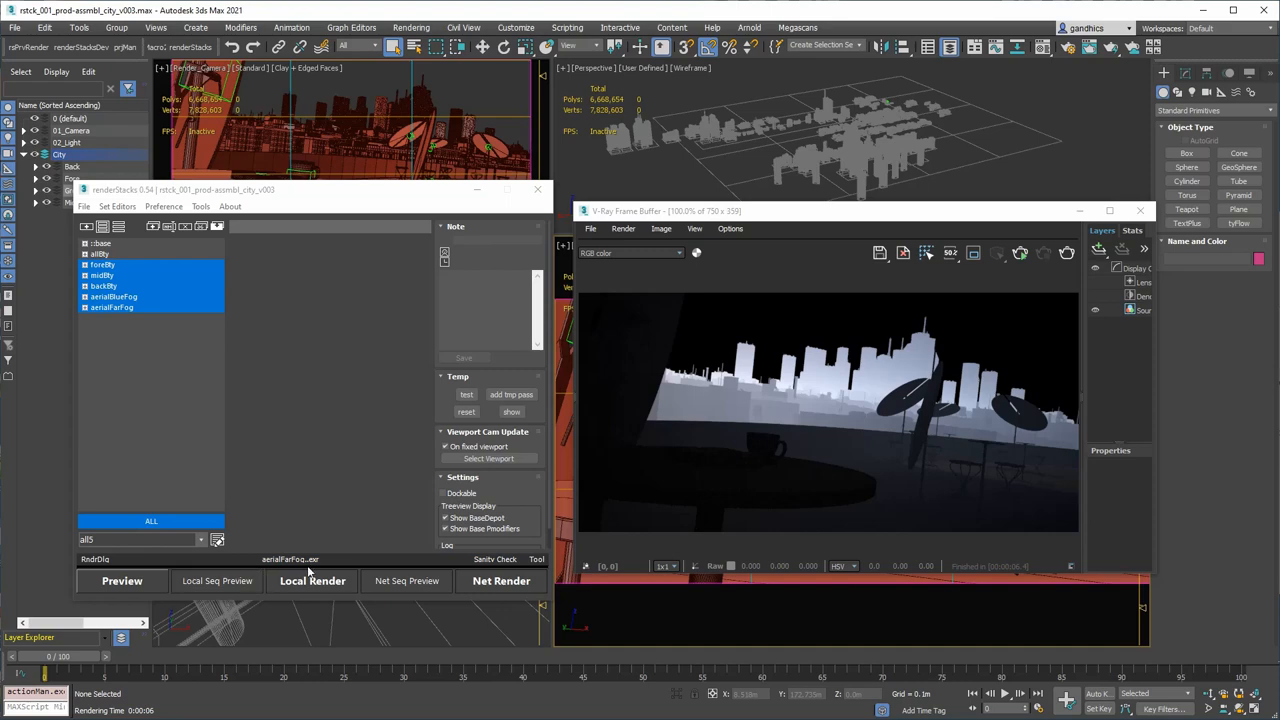
pyautogui.moveTo(670, 442)
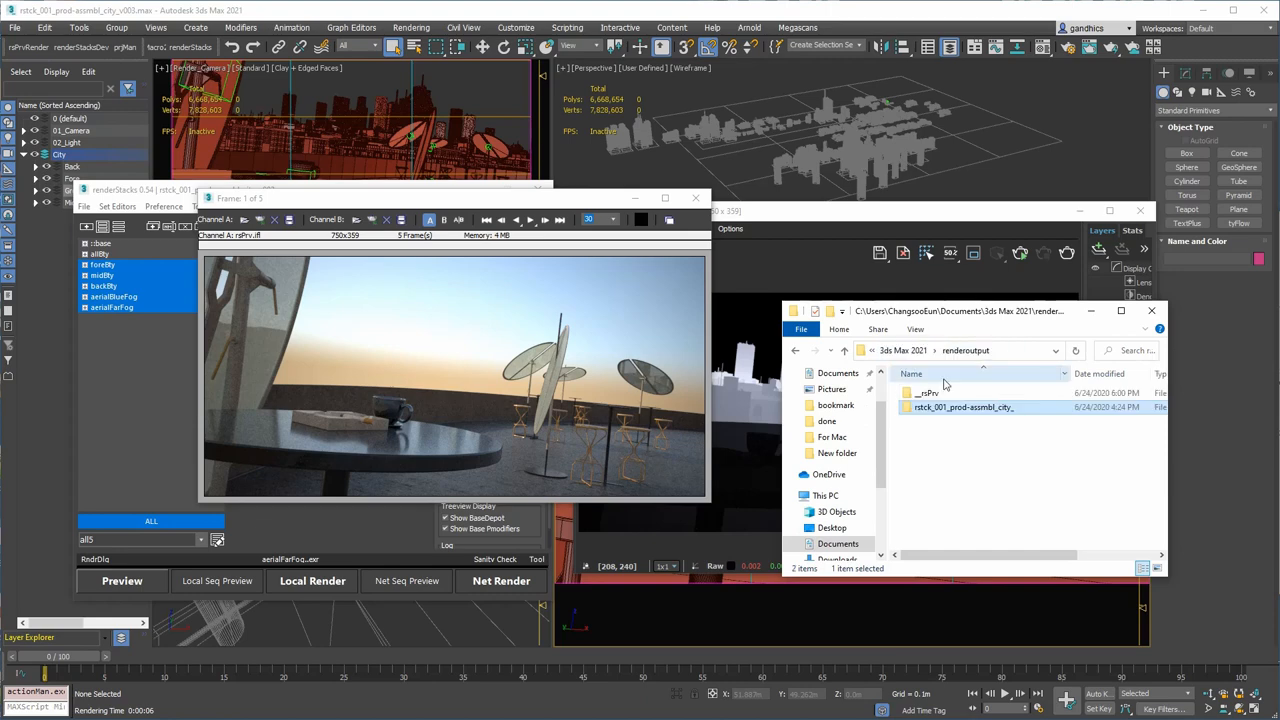
# Open the __rsPrv folder to see the five pass EXRs and rsPrv.ifl.
pyautogui.doubleClick(920, 393)
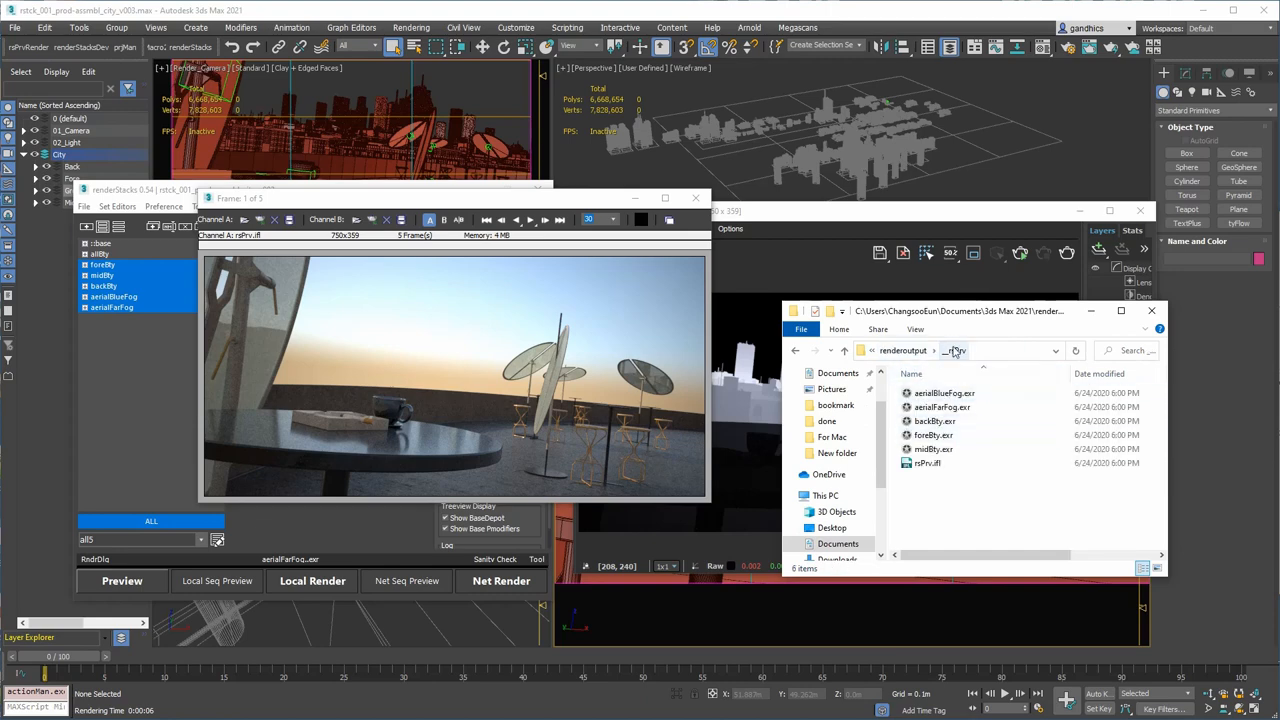